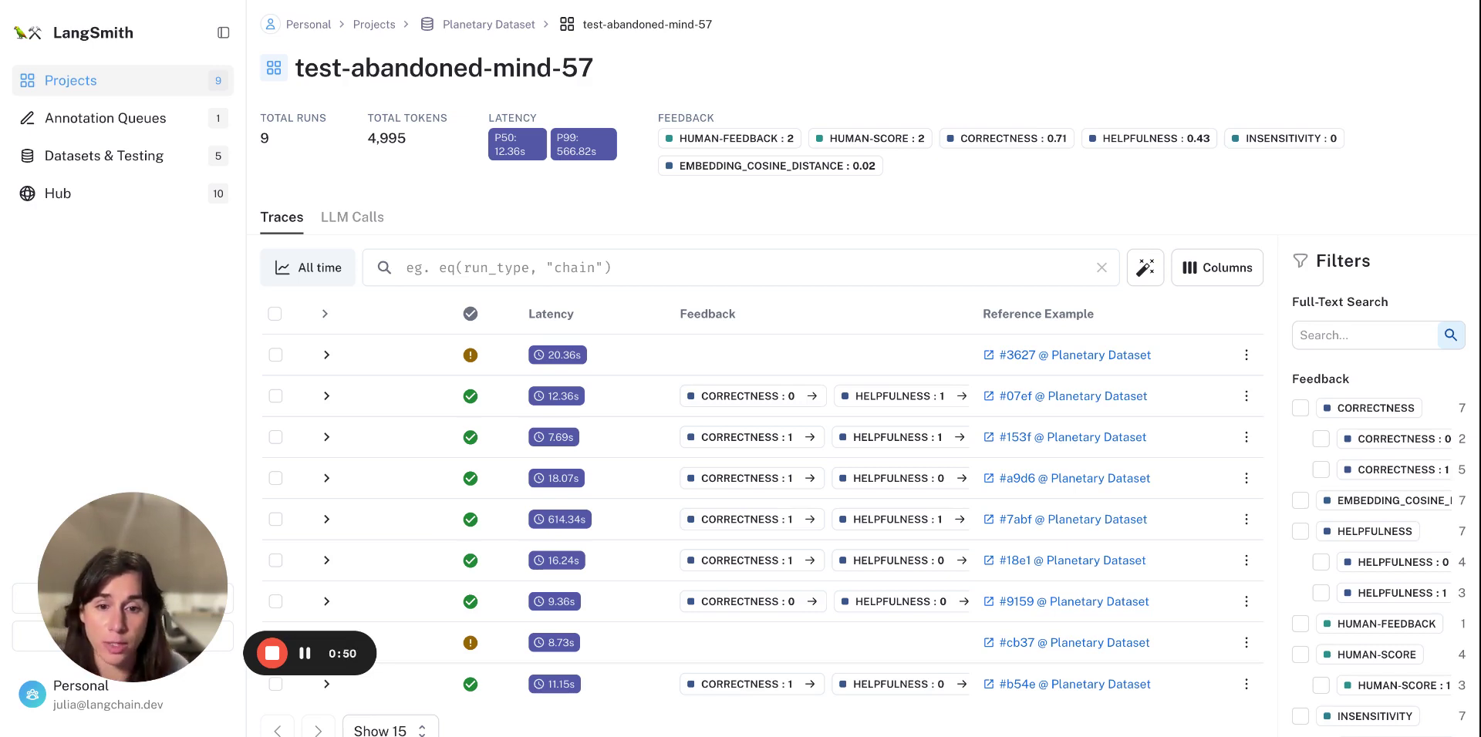
pyautogui.moveTo(970, 314)
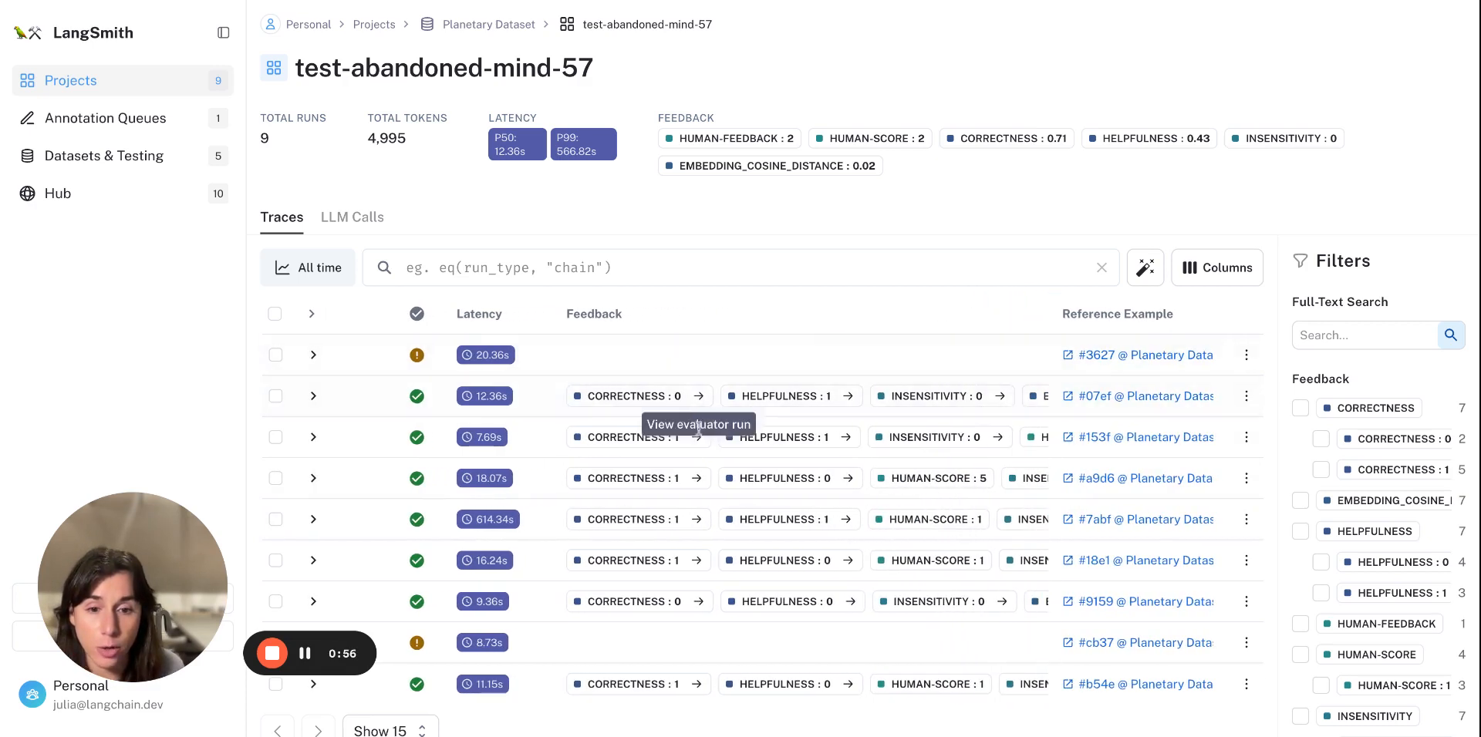
pyautogui.moveTo(1067, 346)
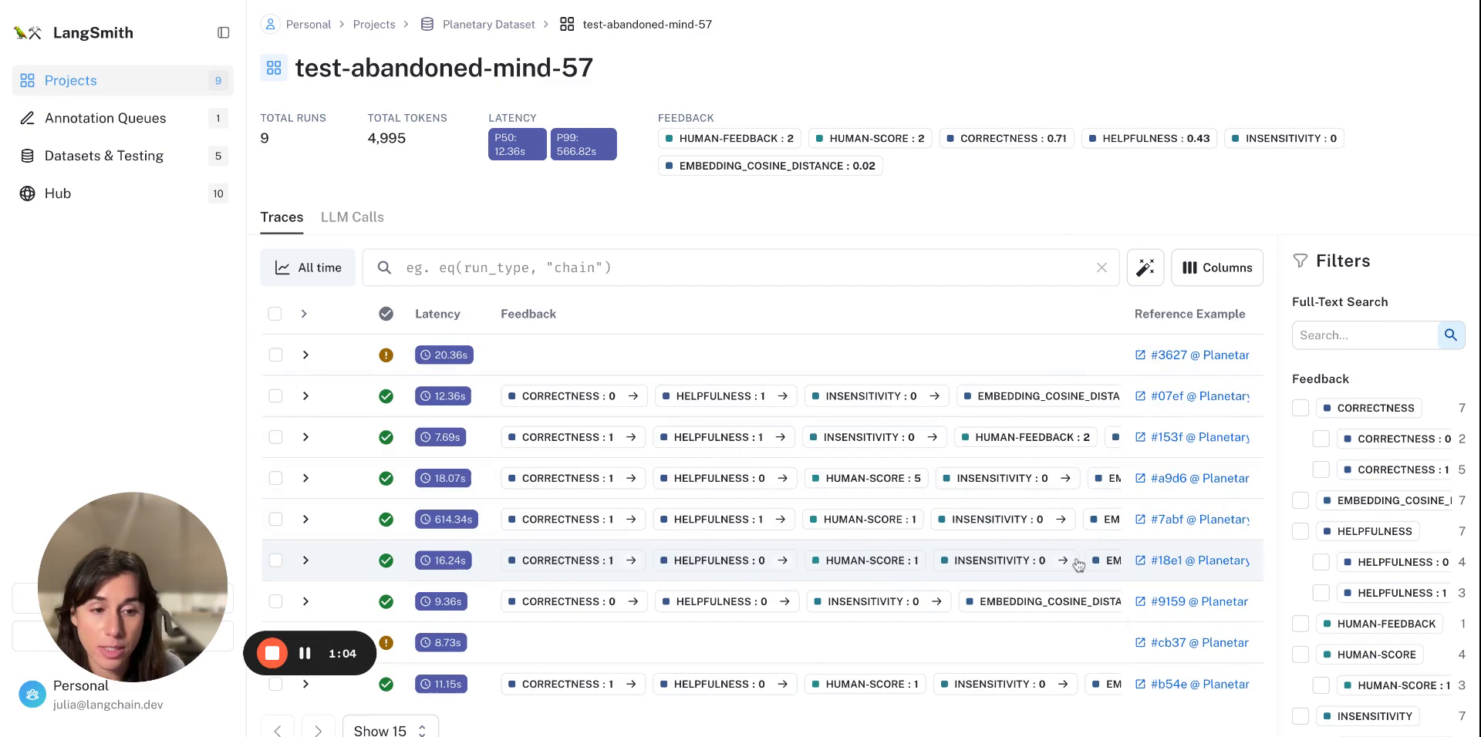
# Step: Scroll the Filters panel down to the Feedback section with CORRECTNESS : 1
pyautogui.scroll(-3)
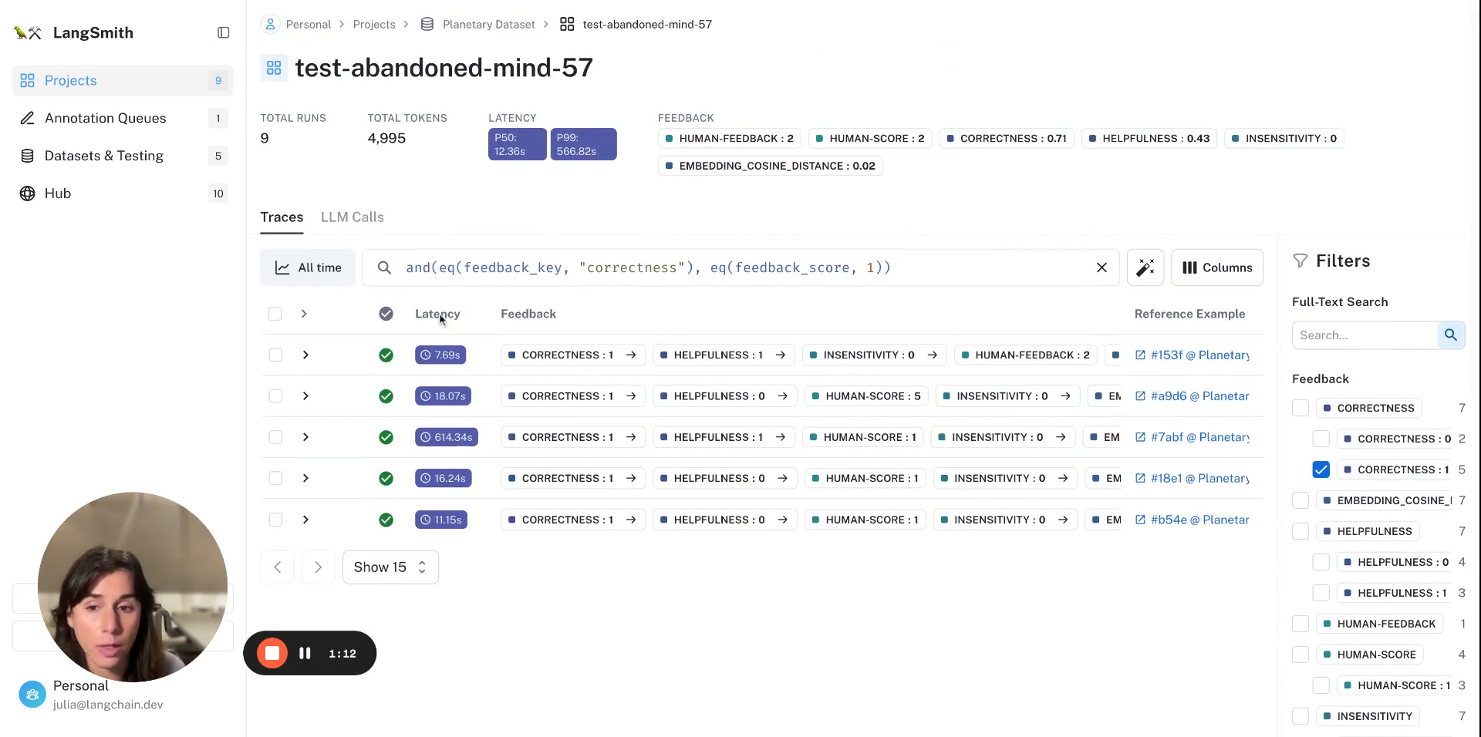
# Step: Select all five correct runs and send them to the second-human-review annotation queue
pyautogui.click(274, 313)
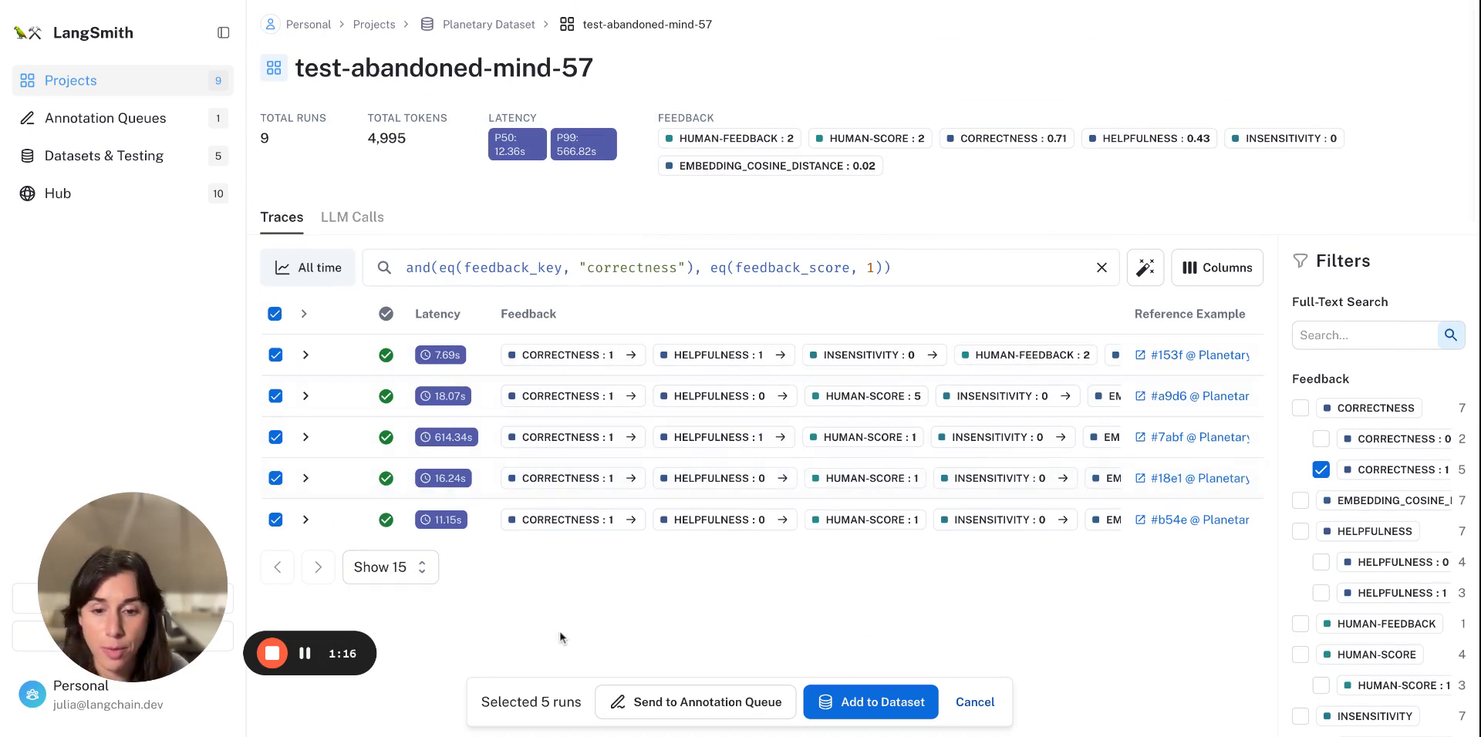
pyautogui.click(696, 701)
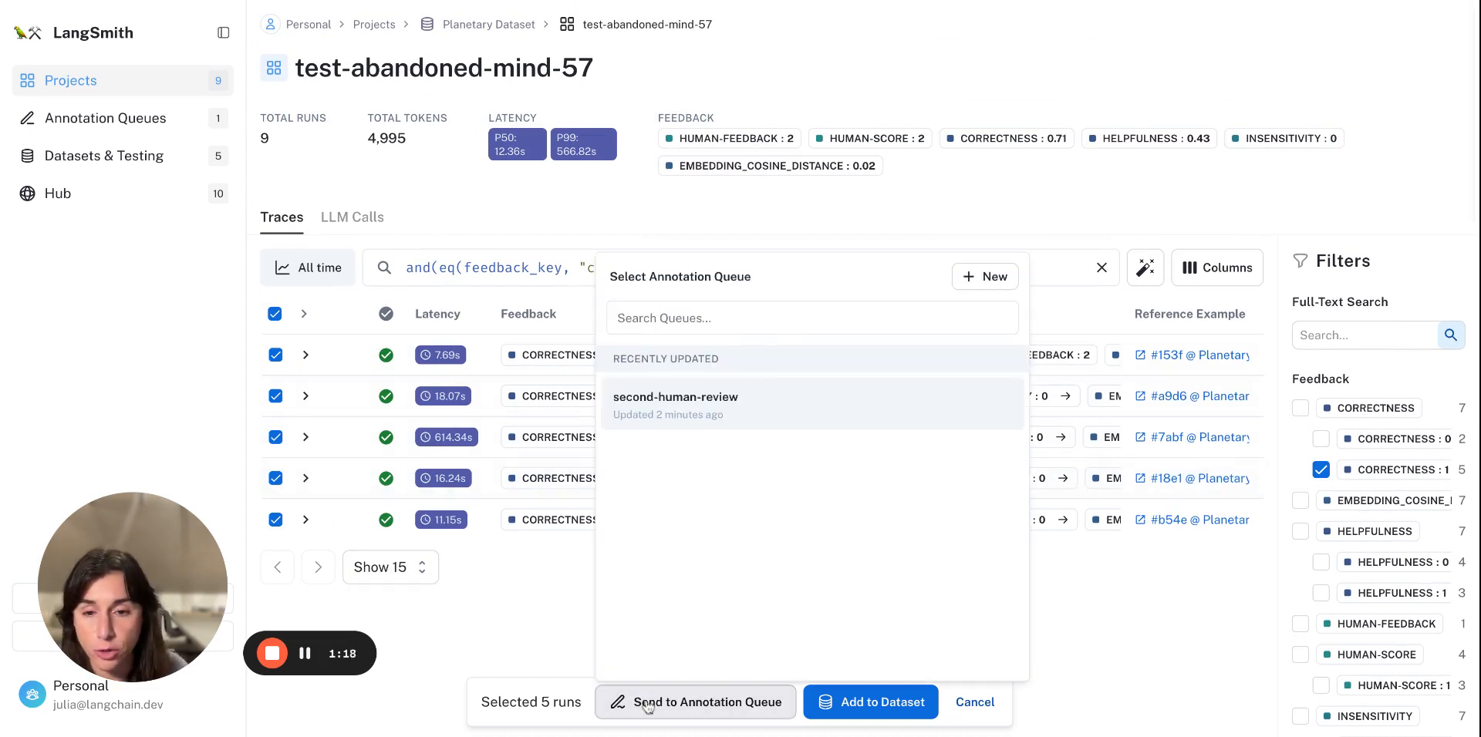
pyautogui.moveTo(648, 469)
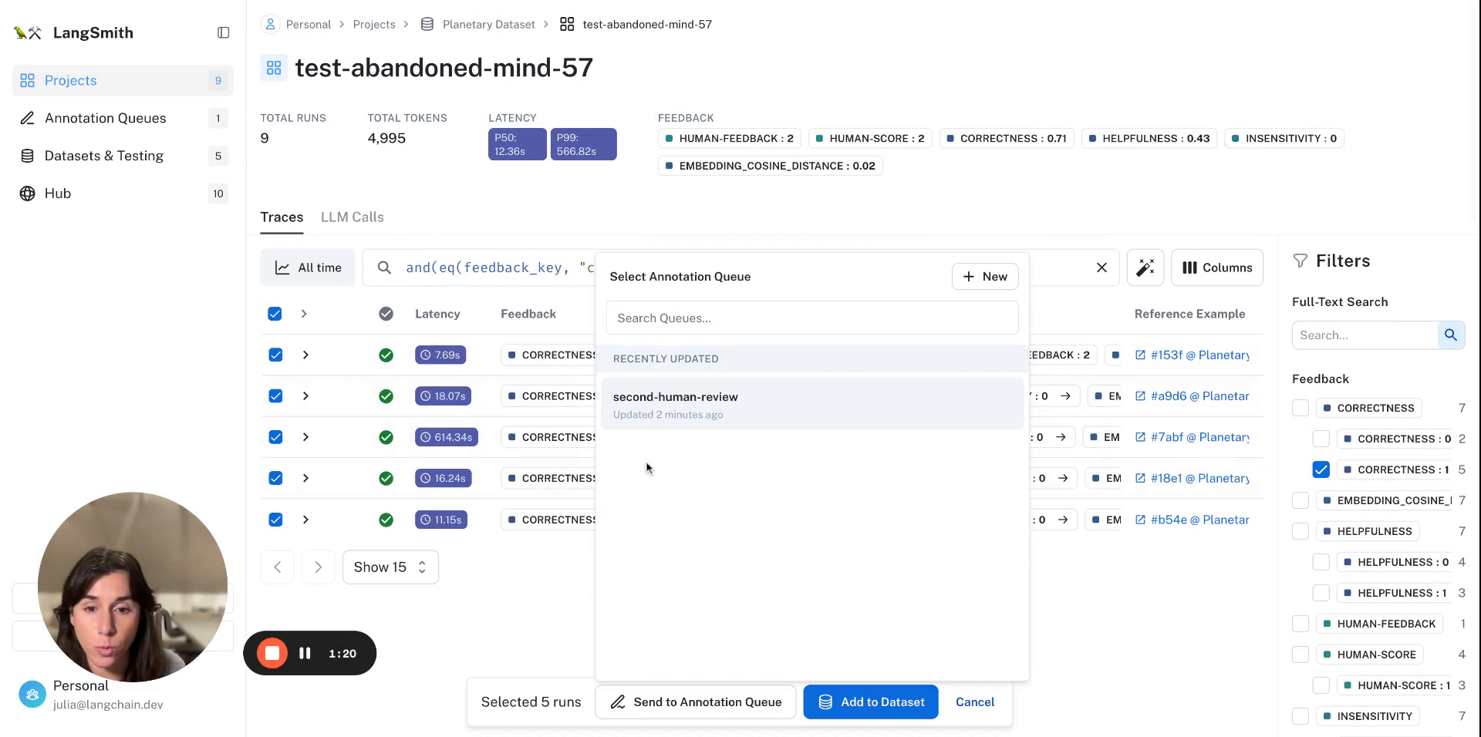
pyautogui.moveTo(742, 413)
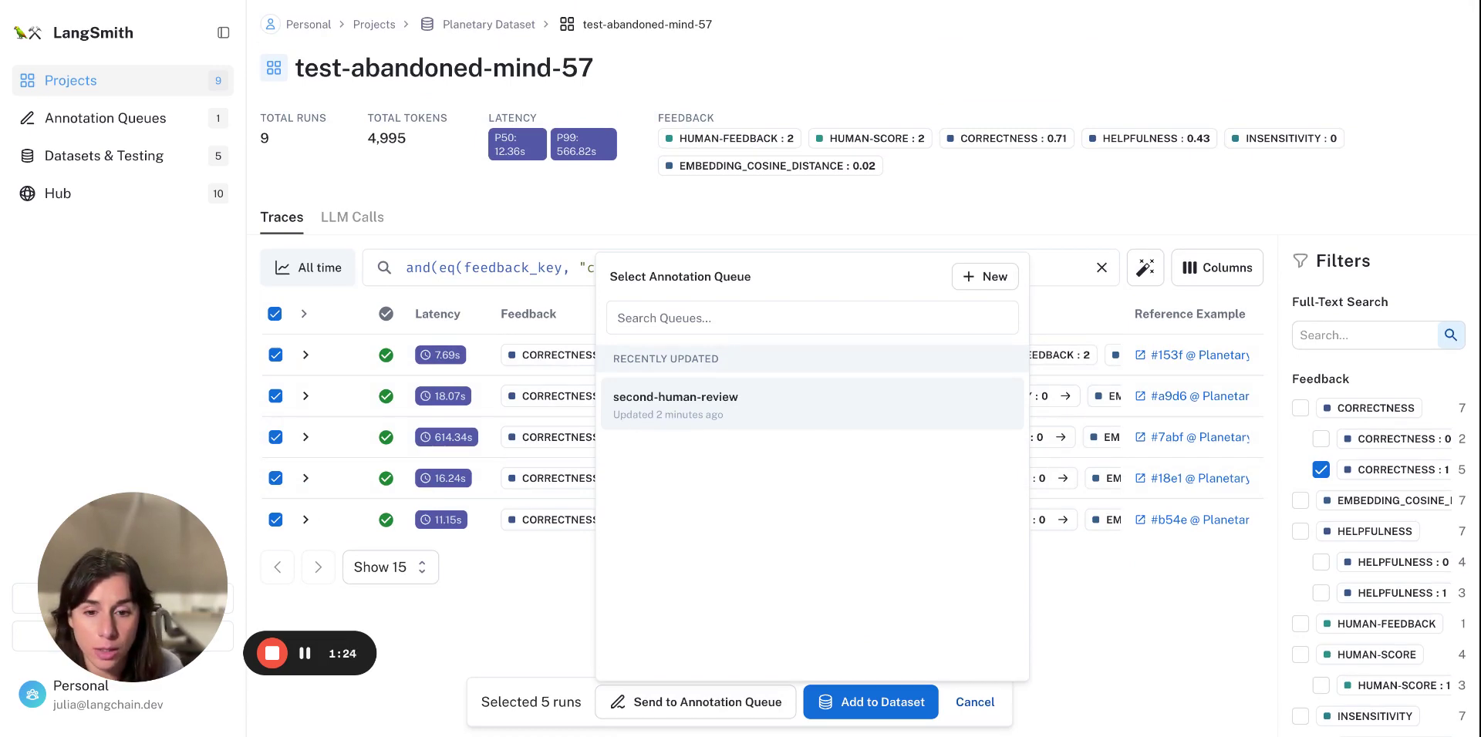
pyautogui.click(674, 397)
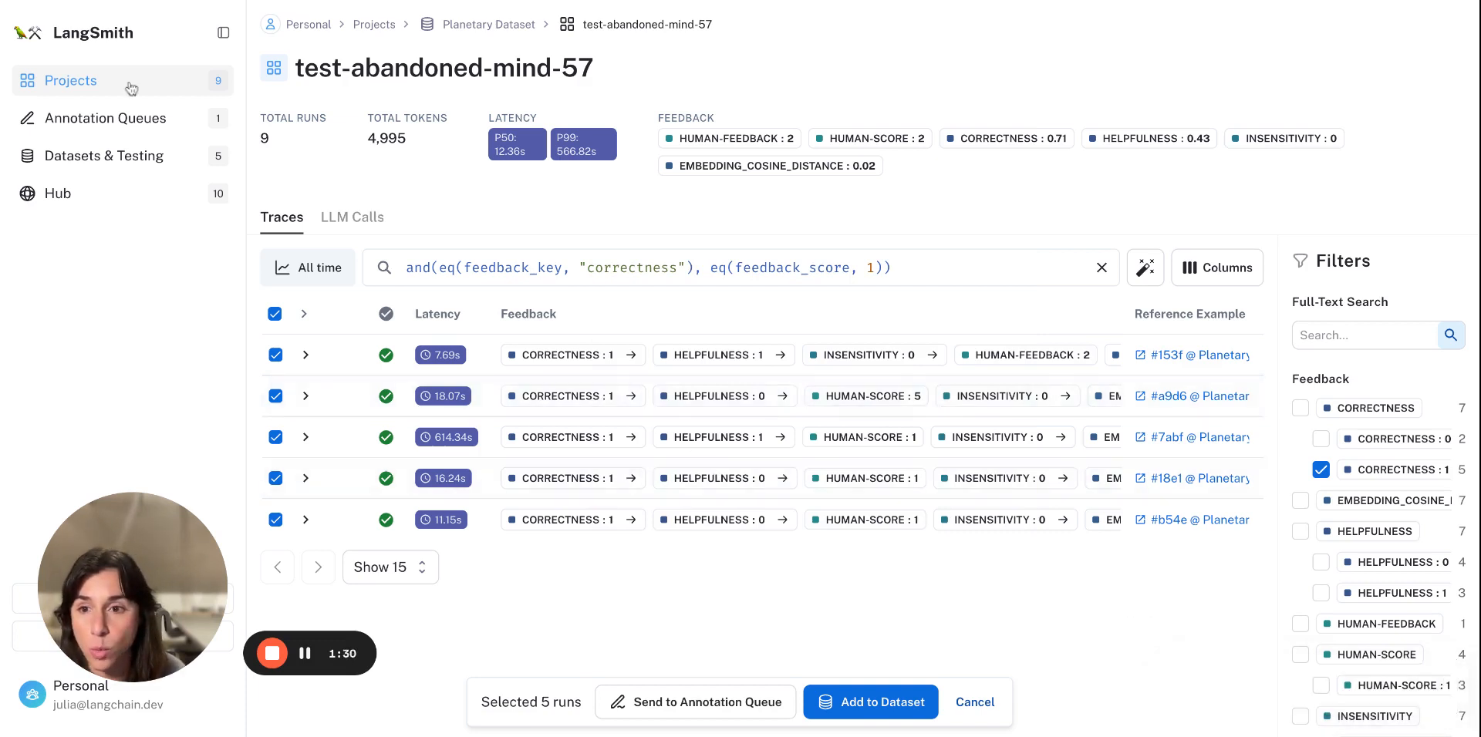
pyautogui.moveTo(136, 141)
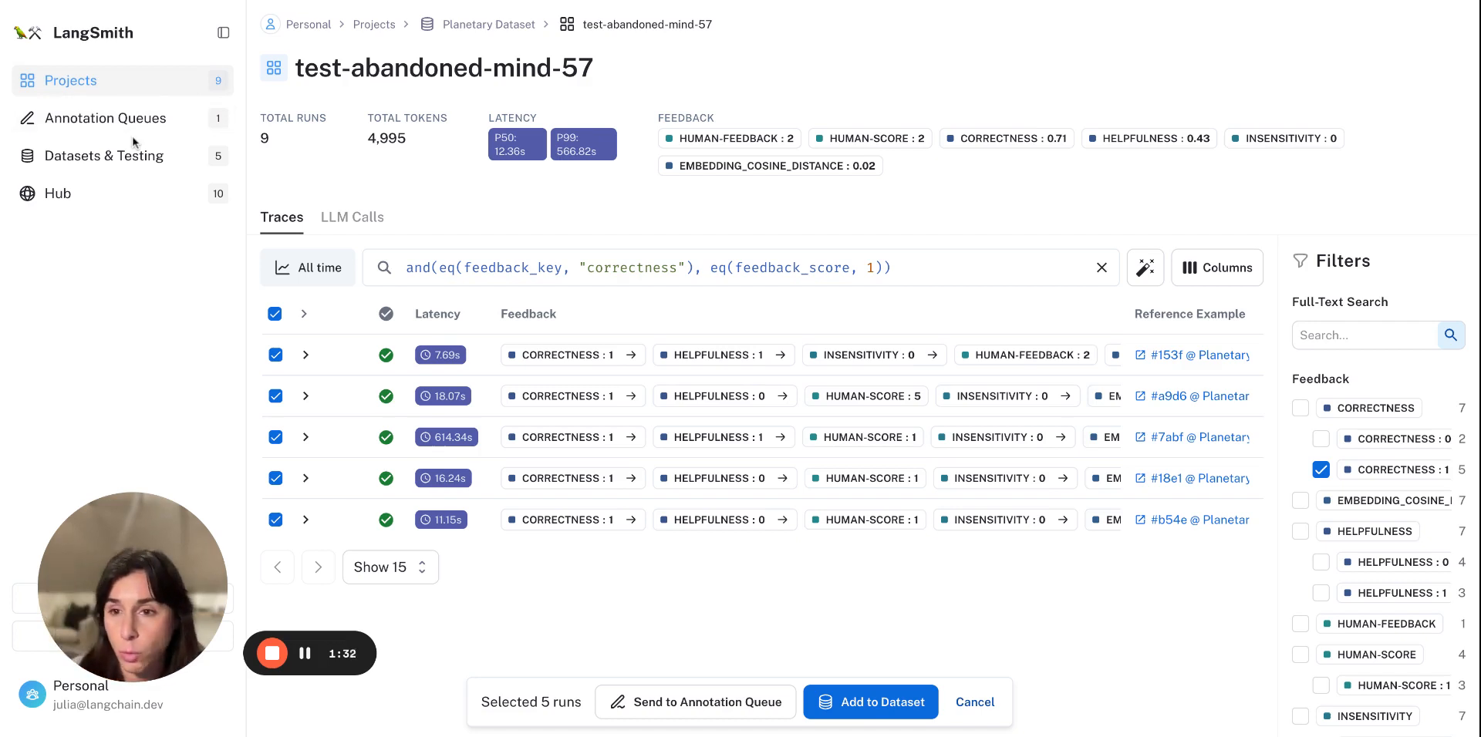
# Step: Go to Annotation Queues and enter the second-human-review queue's first run
pyautogui.click(107, 119)
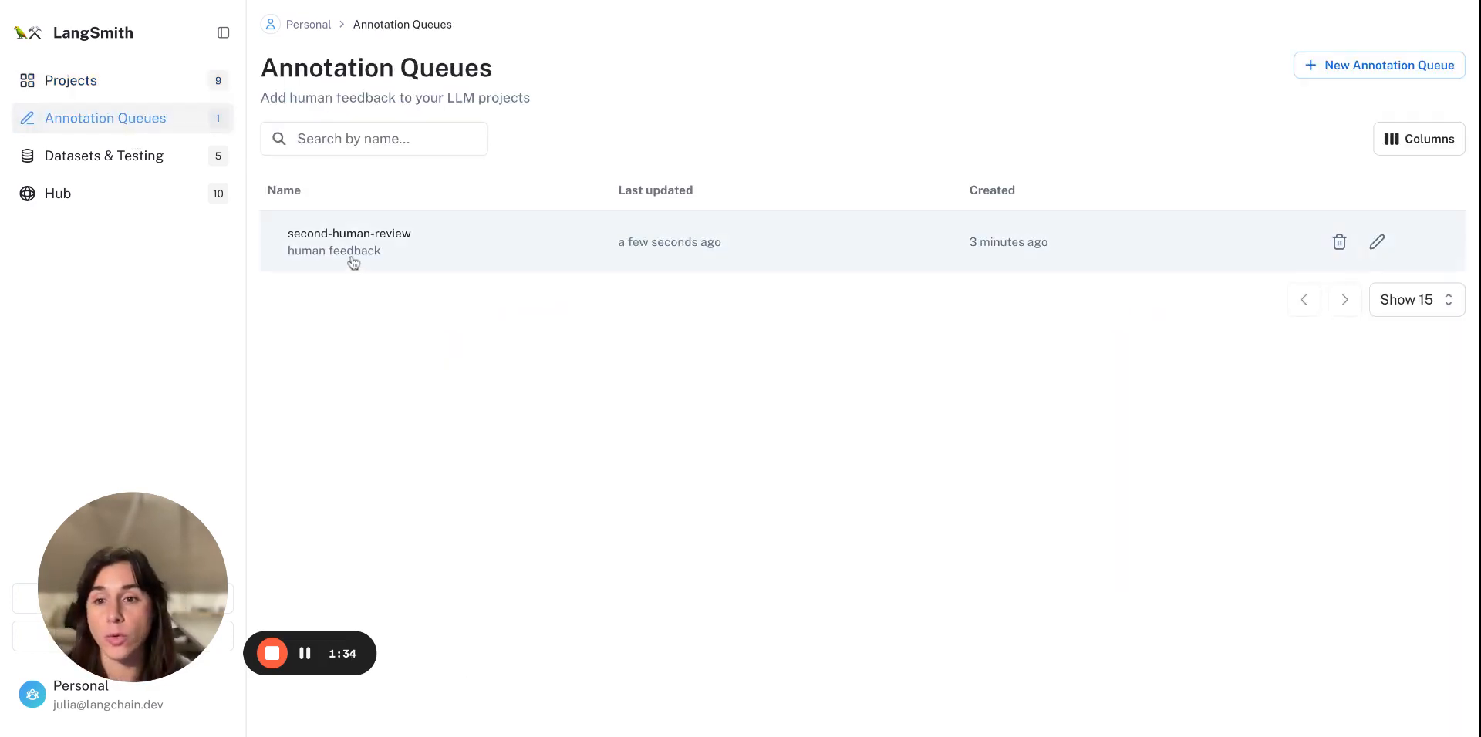
pyautogui.click(349, 242)
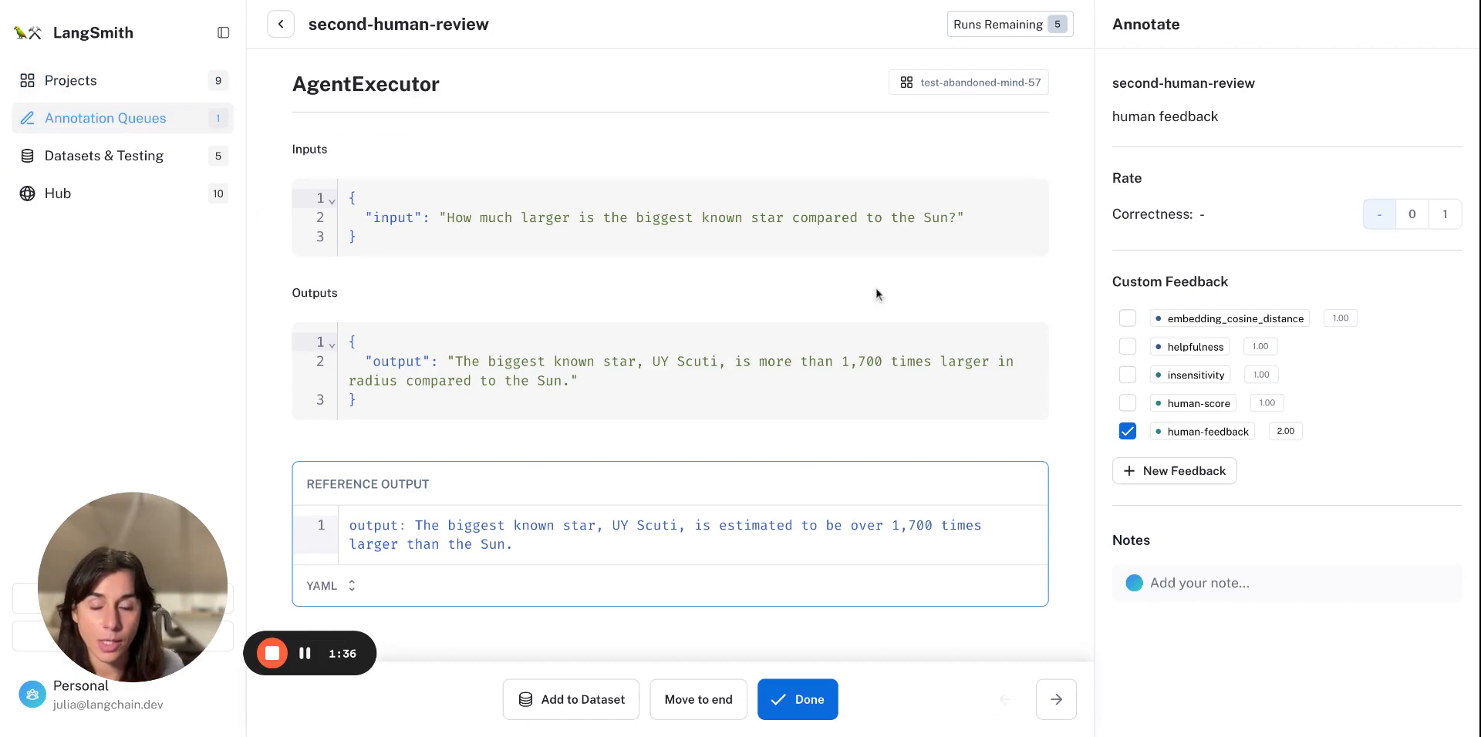
pyautogui.moveTo(1029, 339)
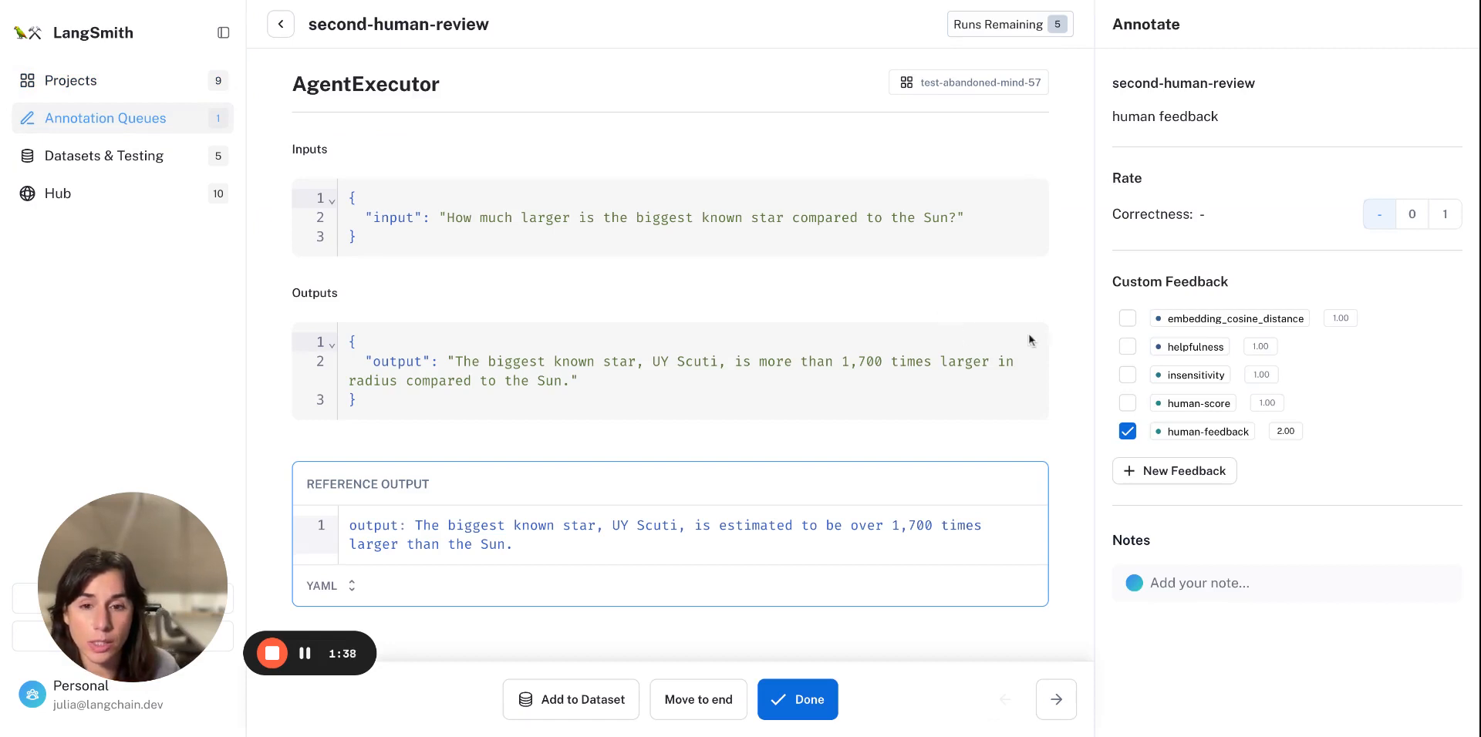
pyautogui.moveTo(1316, 551)
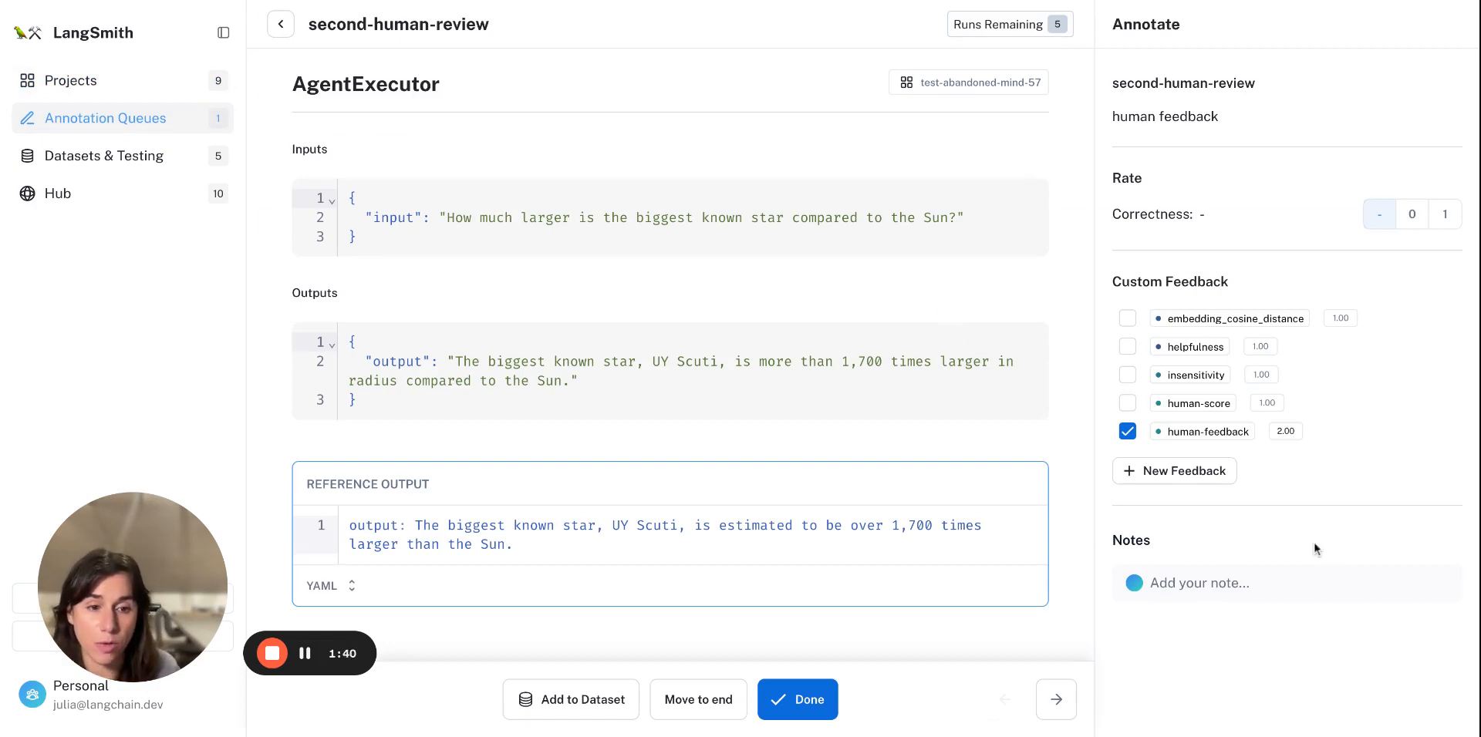
# Step: Draft a new custom feedback titled 'creativity' with score 2
pyautogui.click(1174, 470)
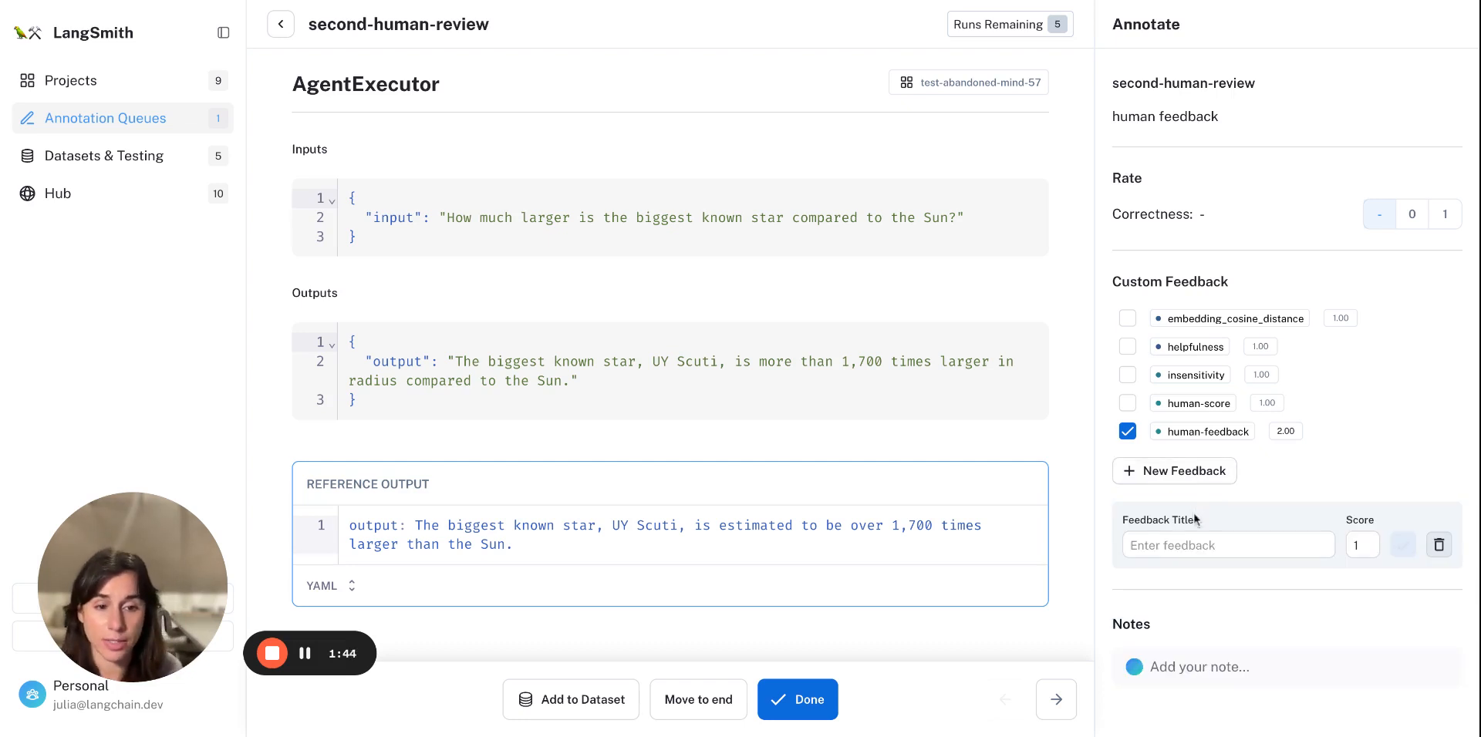
pyautogui.write('c')
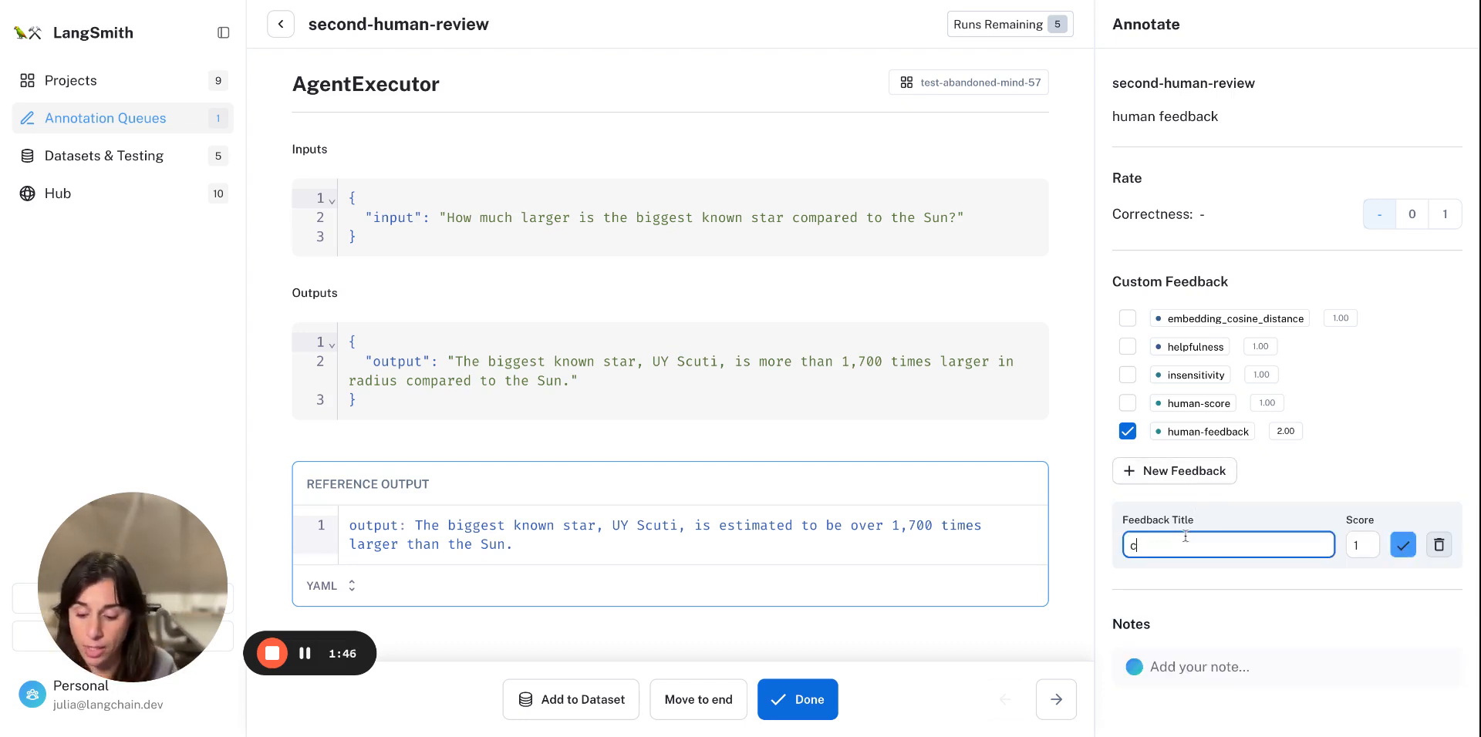
pyautogui.write('reativity')
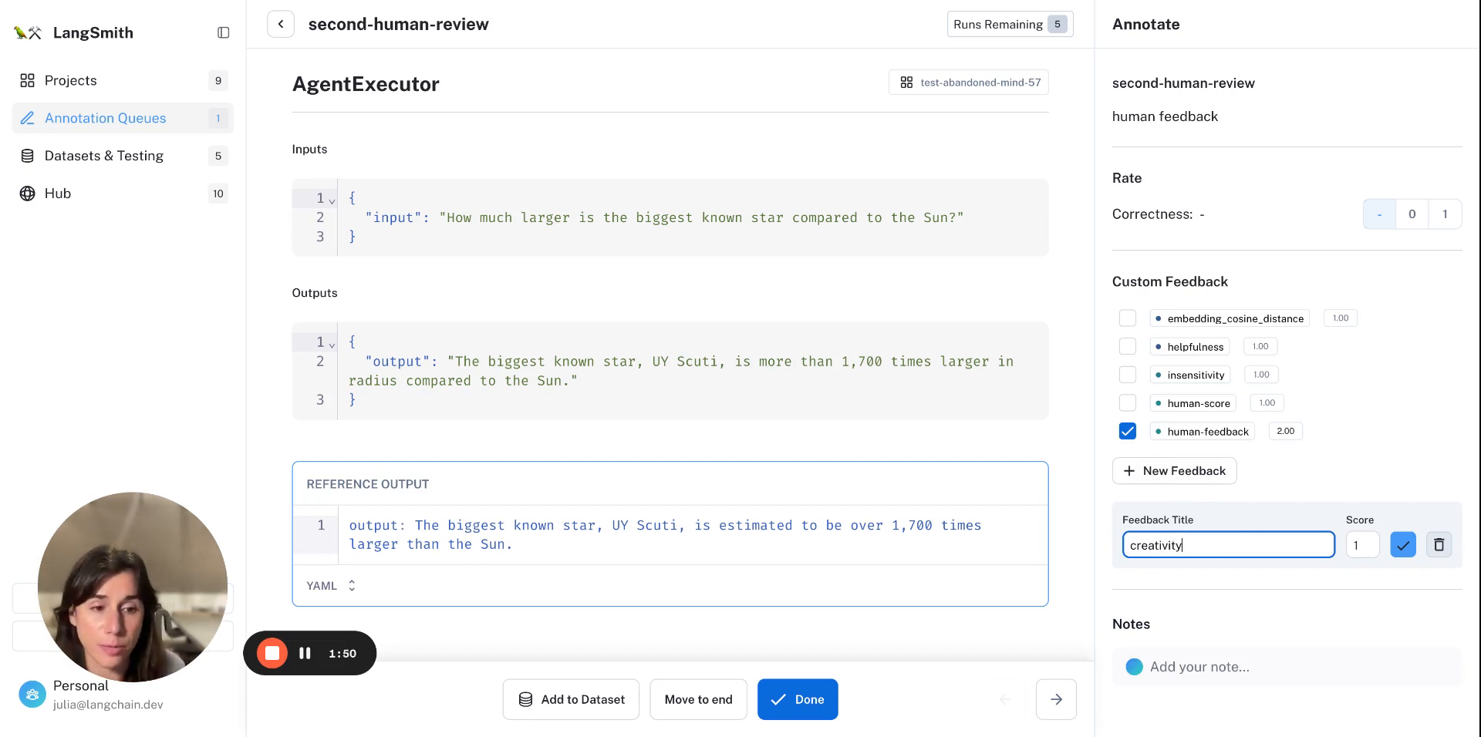
pyautogui.click(1362, 544)
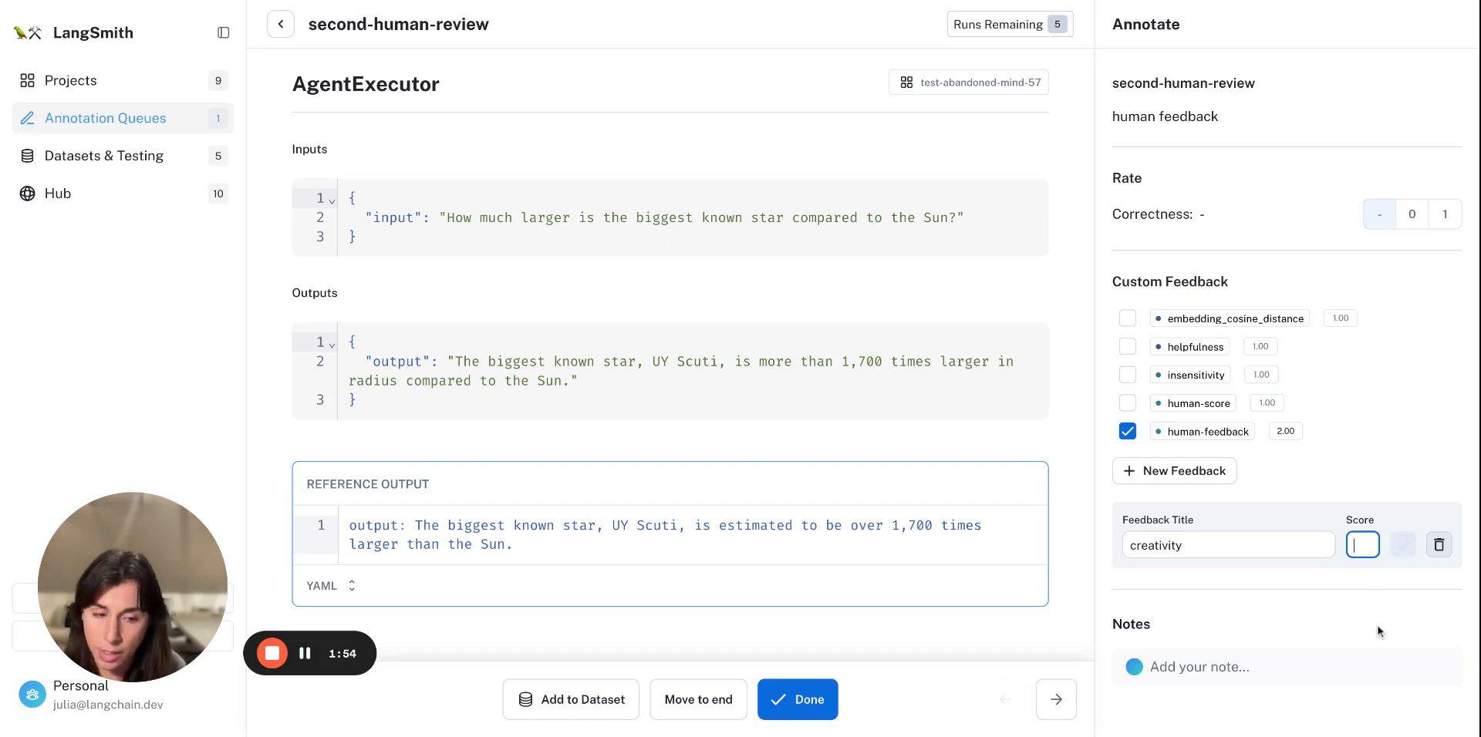
pyautogui.write('2')
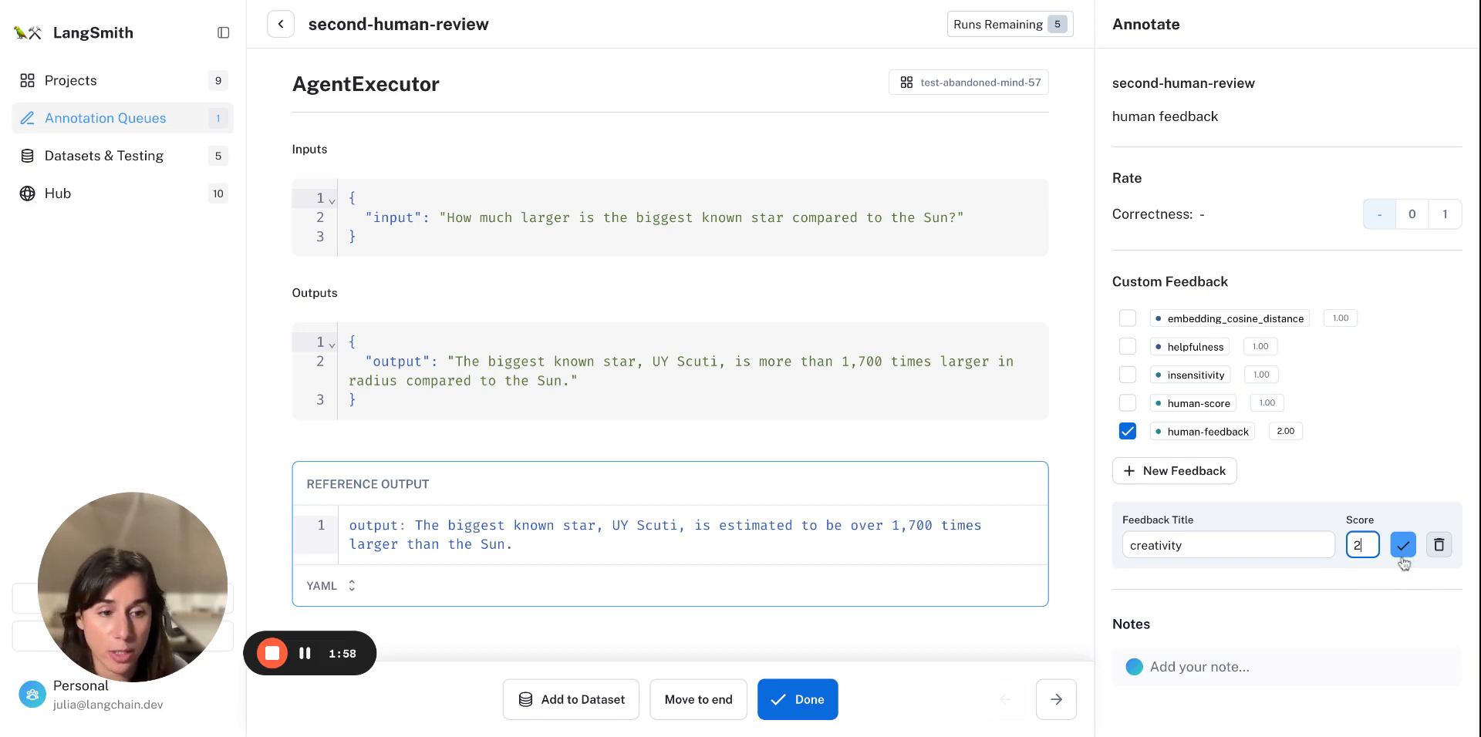
# Step: Confirm the creativity feedback of 2 and finish the first run's review
pyautogui.click(1402, 545)
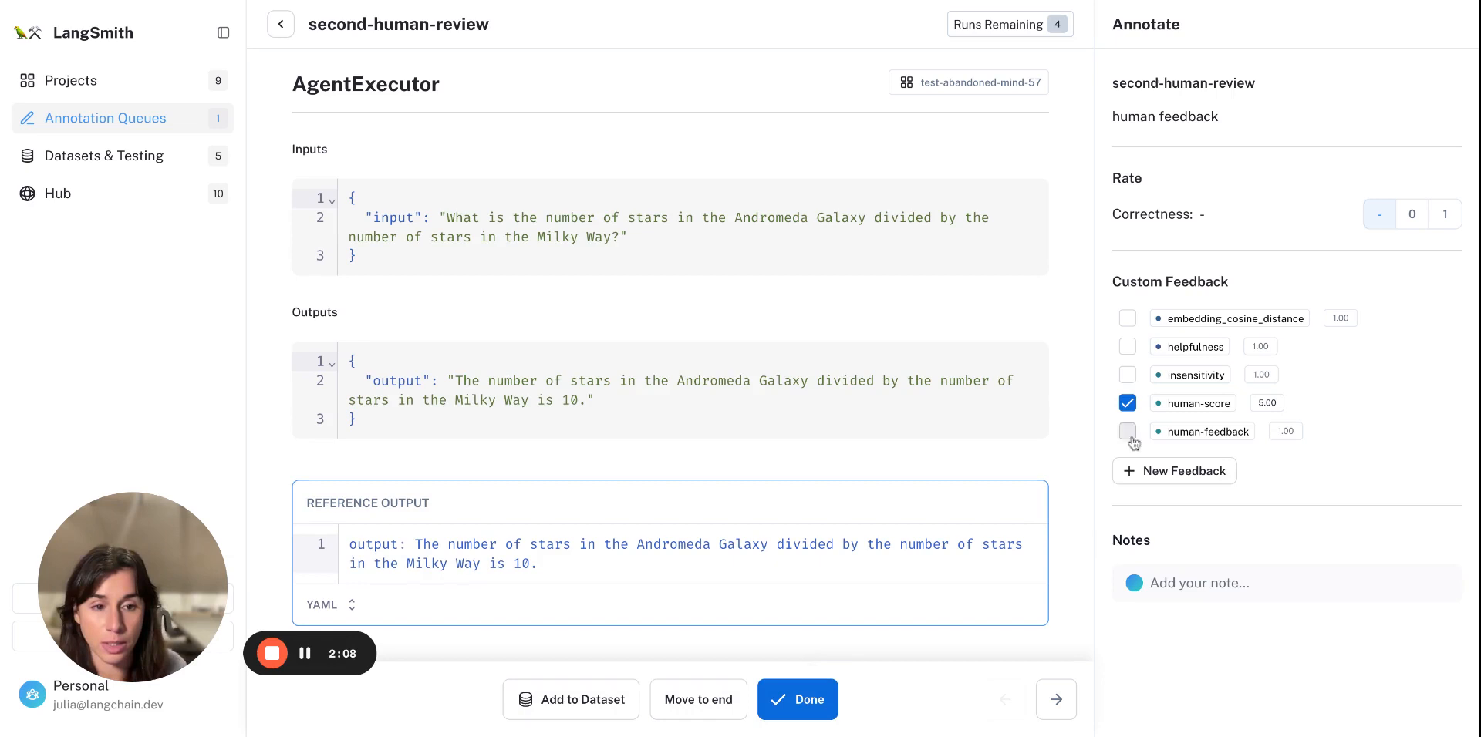
pyautogui.click(1267, 402)
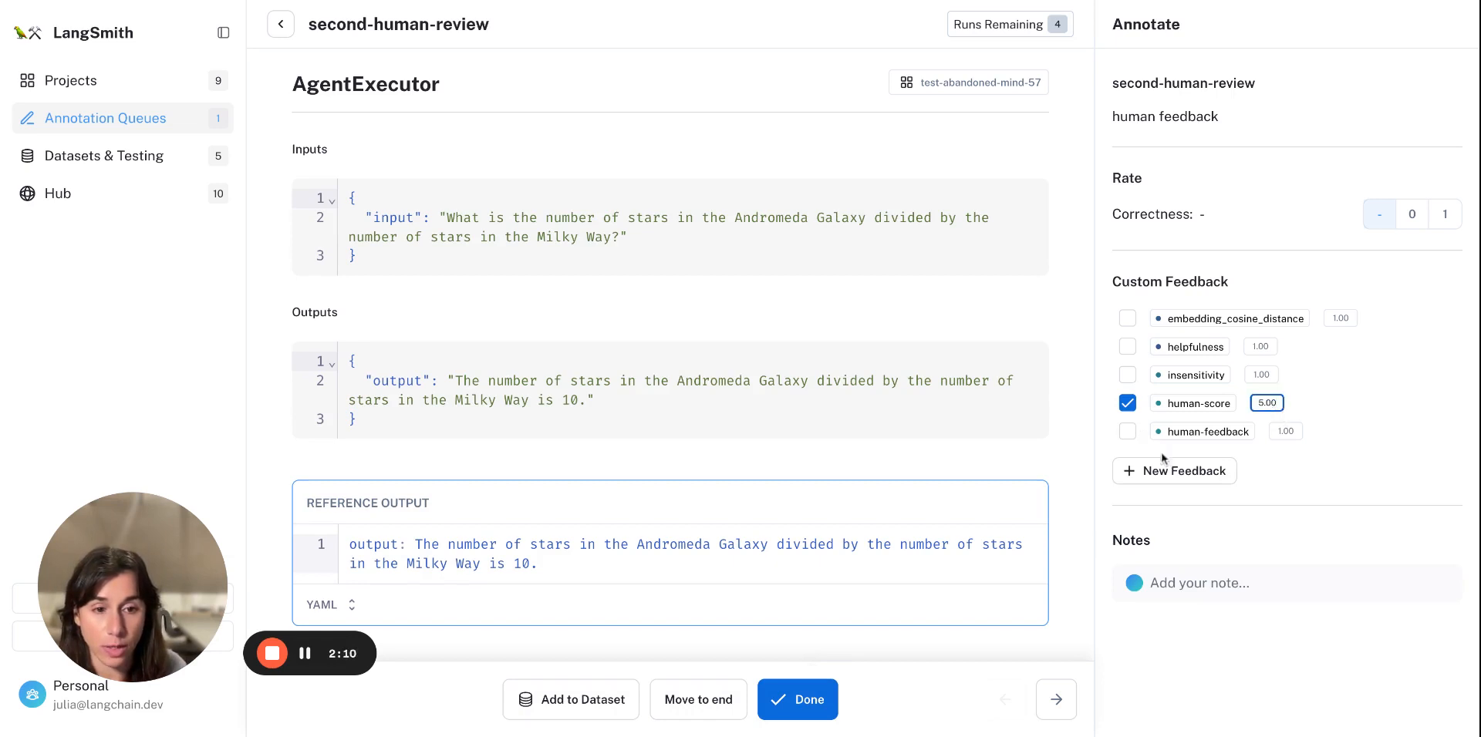
pyautogui.moveTo(1174, 471)
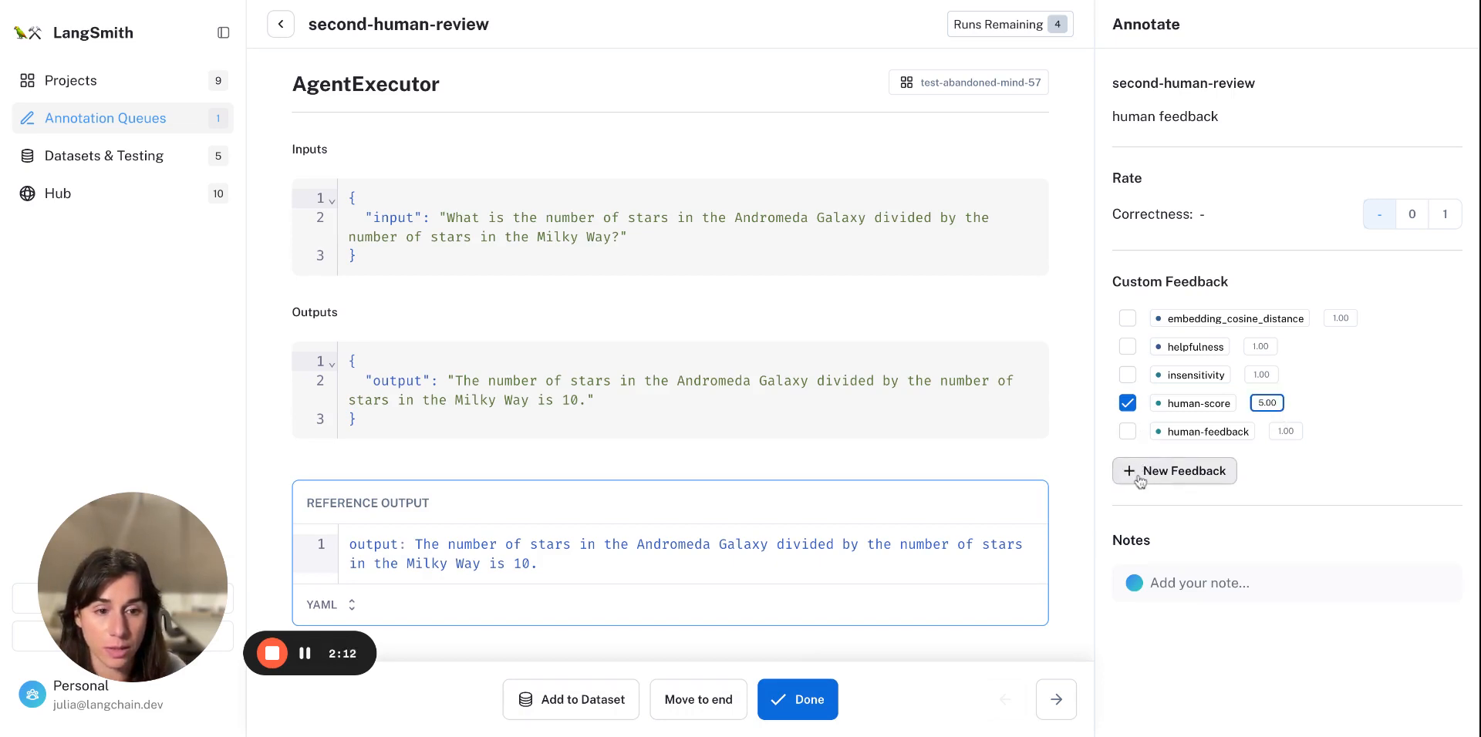
# Step: Add a creativity feedback scored 5 to the Andromeda-stars run and save it
pyautogui.click(1174, 470)
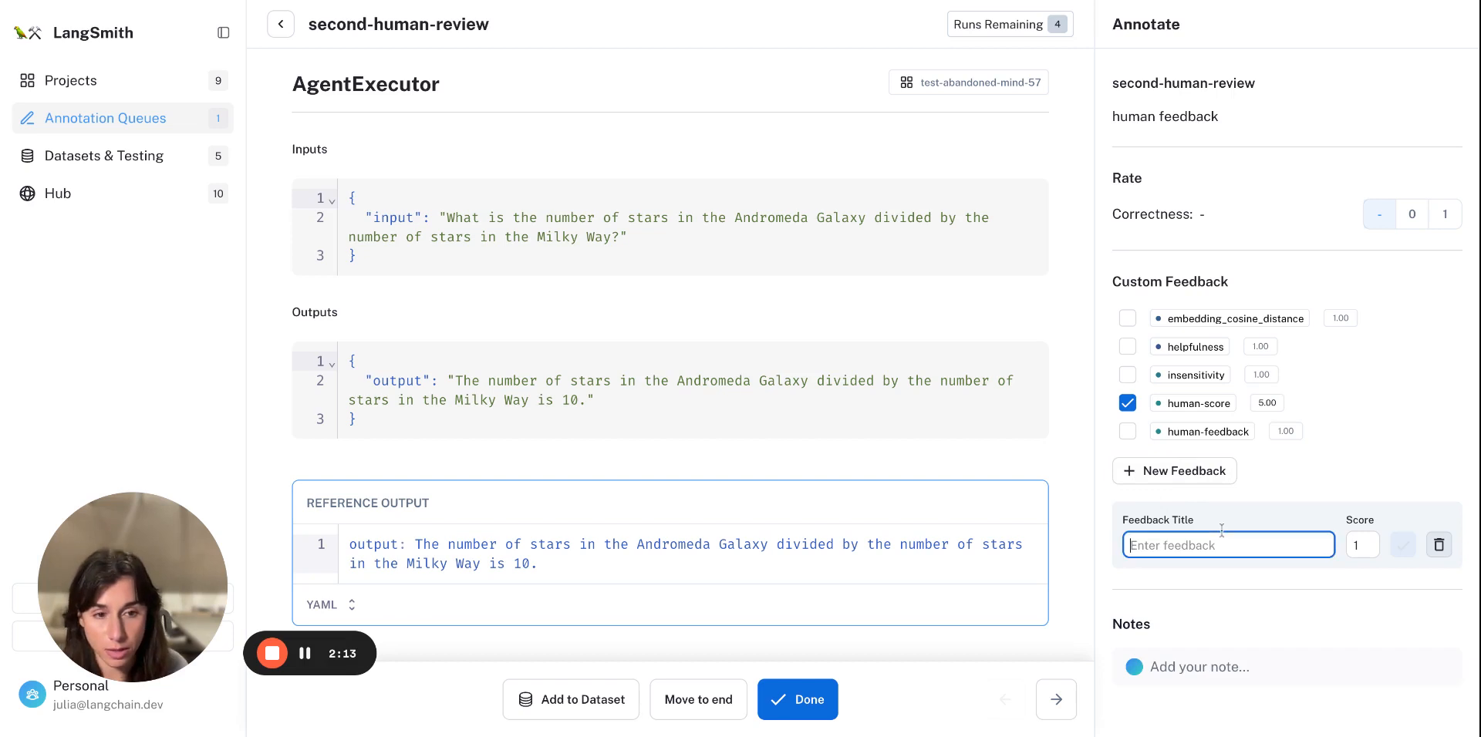
pyautogui.write('creativity')
pyautogui.click(1362, 545)
pyautogui.write('5')
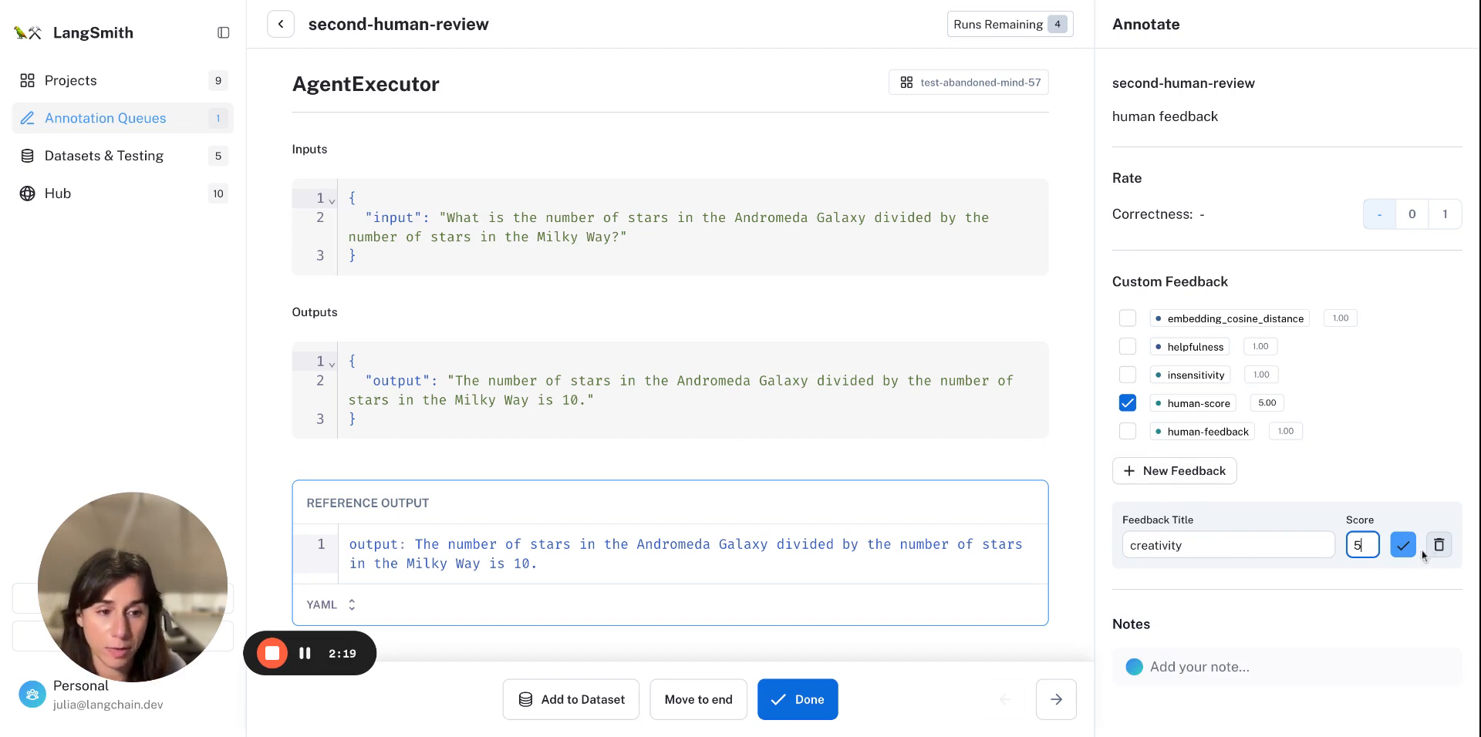
pyautogui.click(1403, 544)
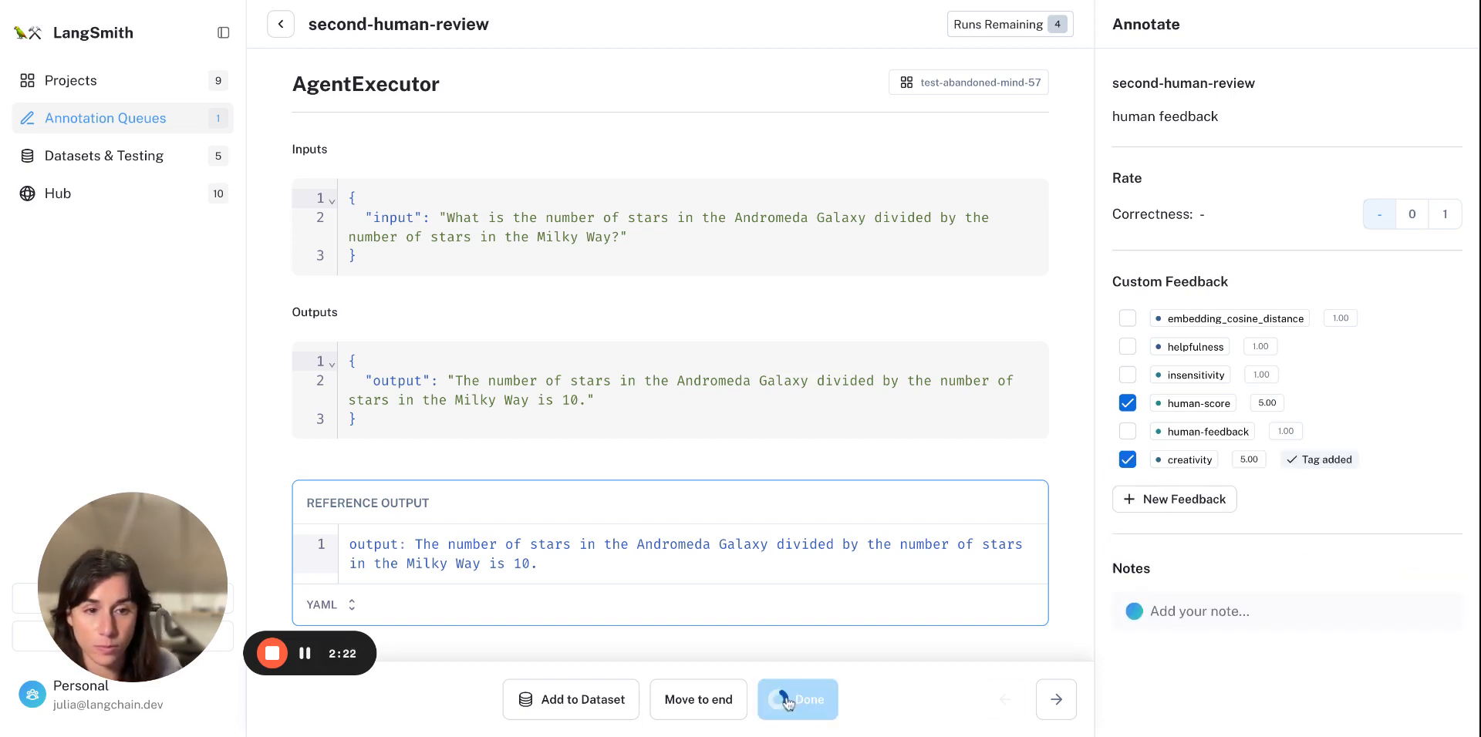
# Step: Finish the Andromeda run, then give the moon-distance run a creativity feedback of 1
pyautogui.click(798, 700)
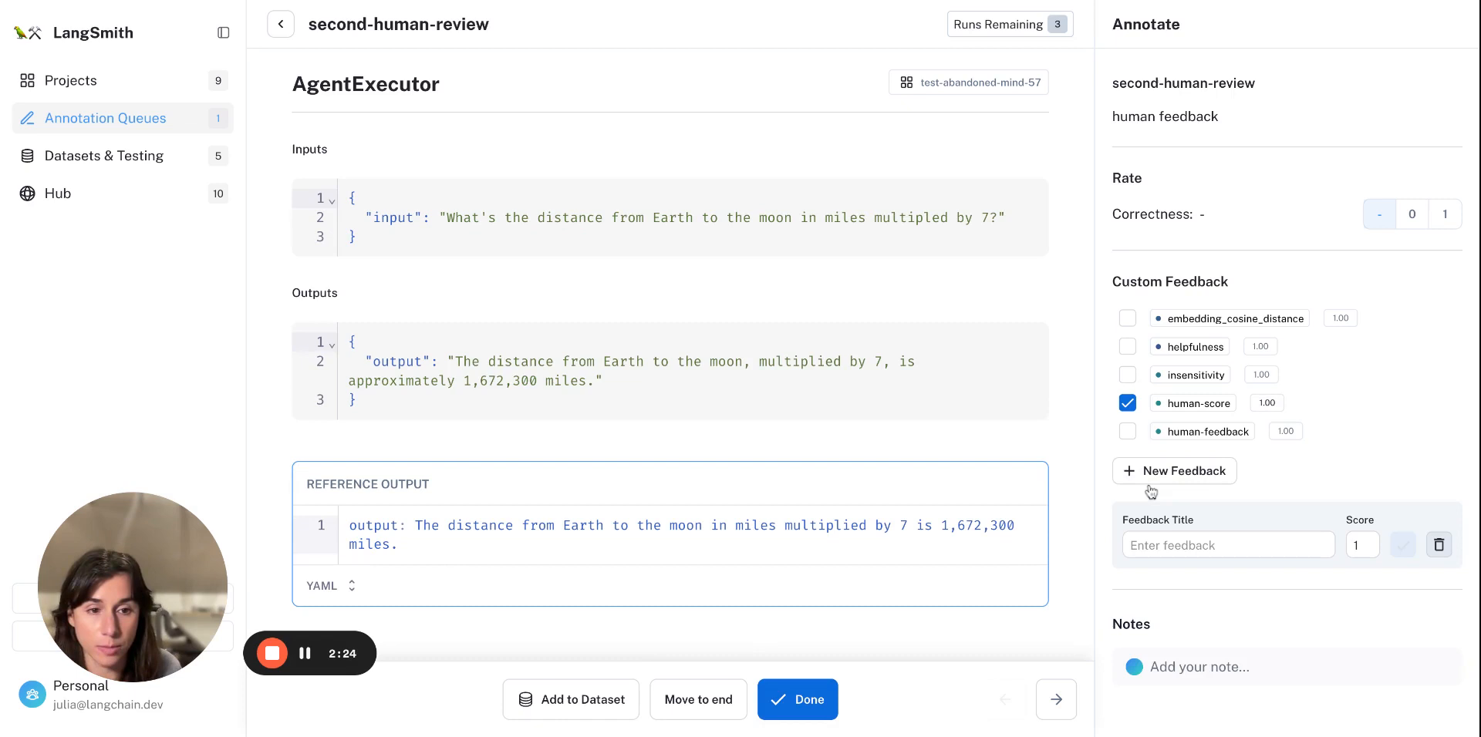
pyautogui.click(1228, 545)
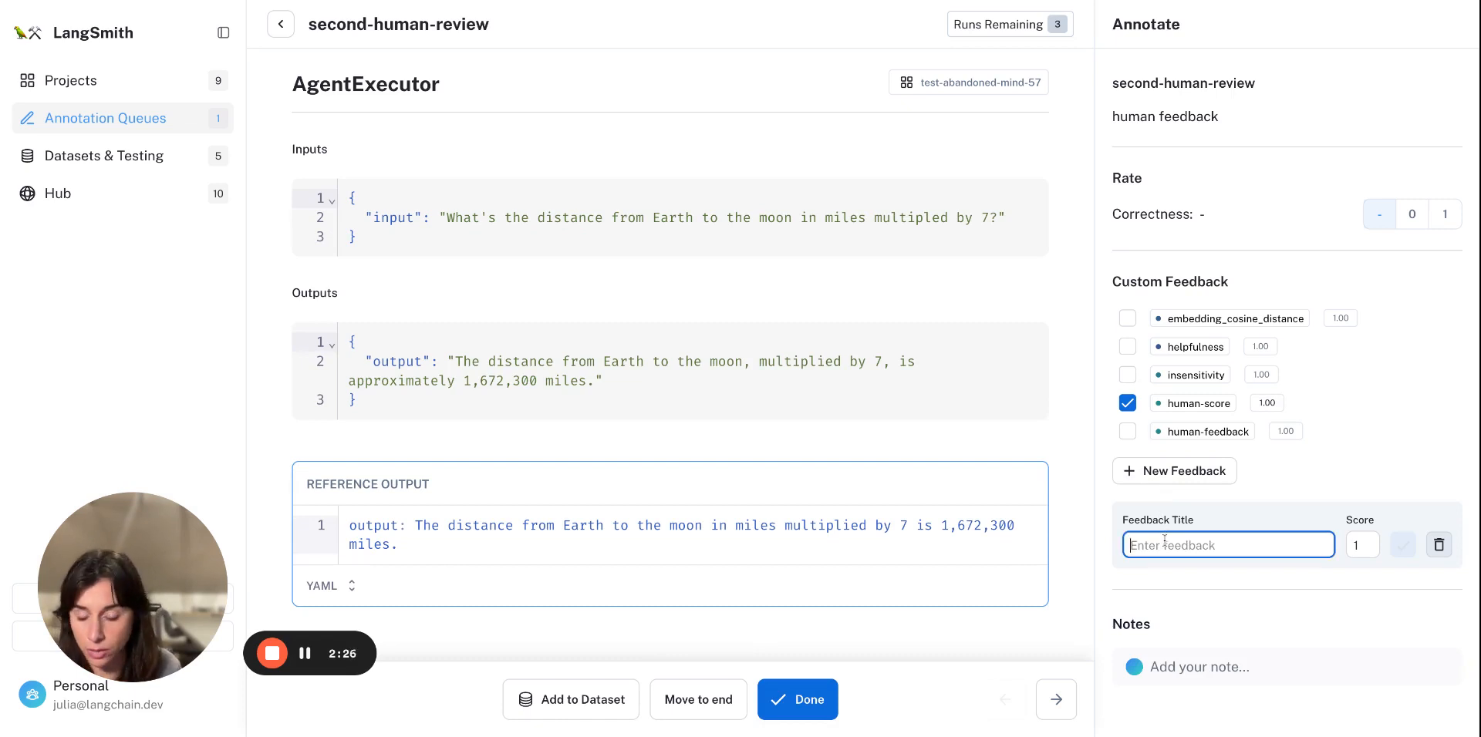
pyautogui.write('creativi')
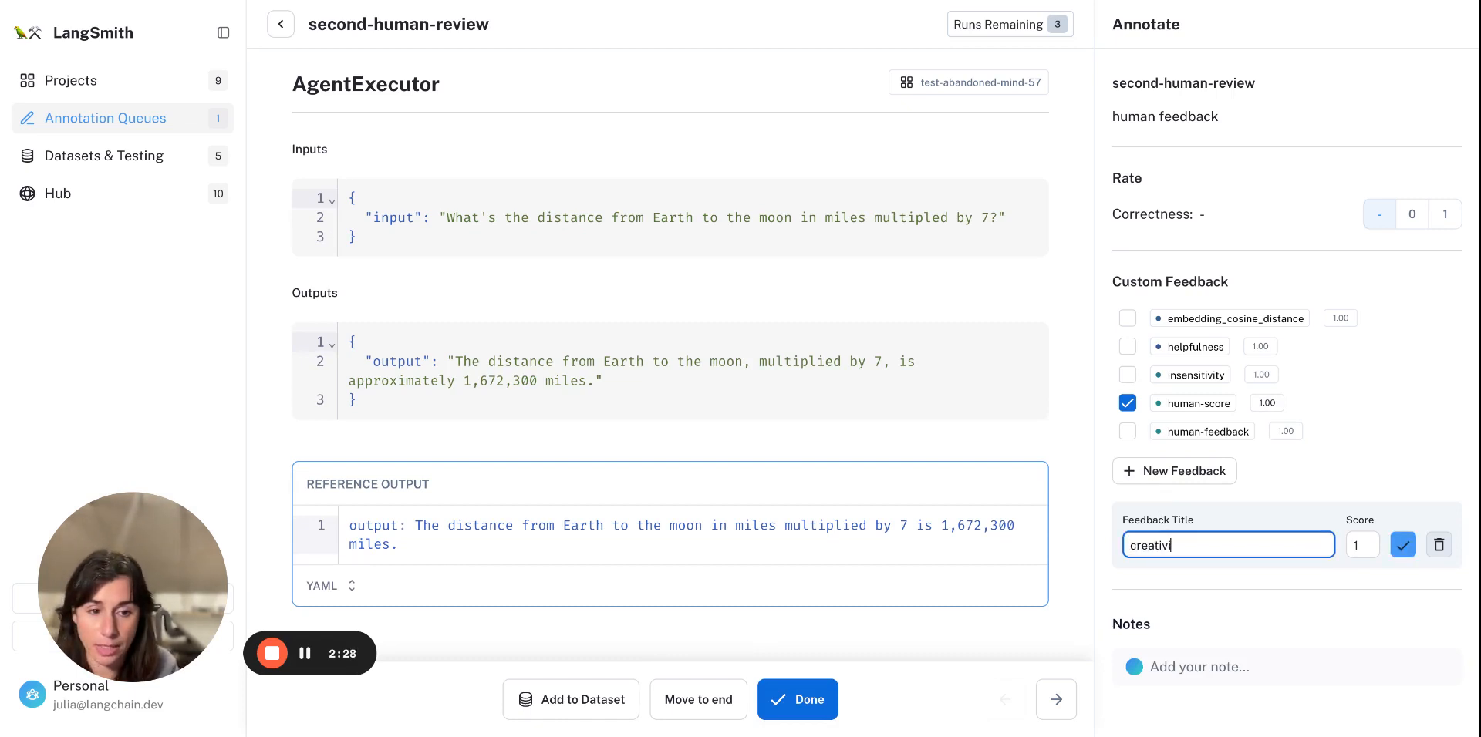
pyautogui.click(1403, 544)
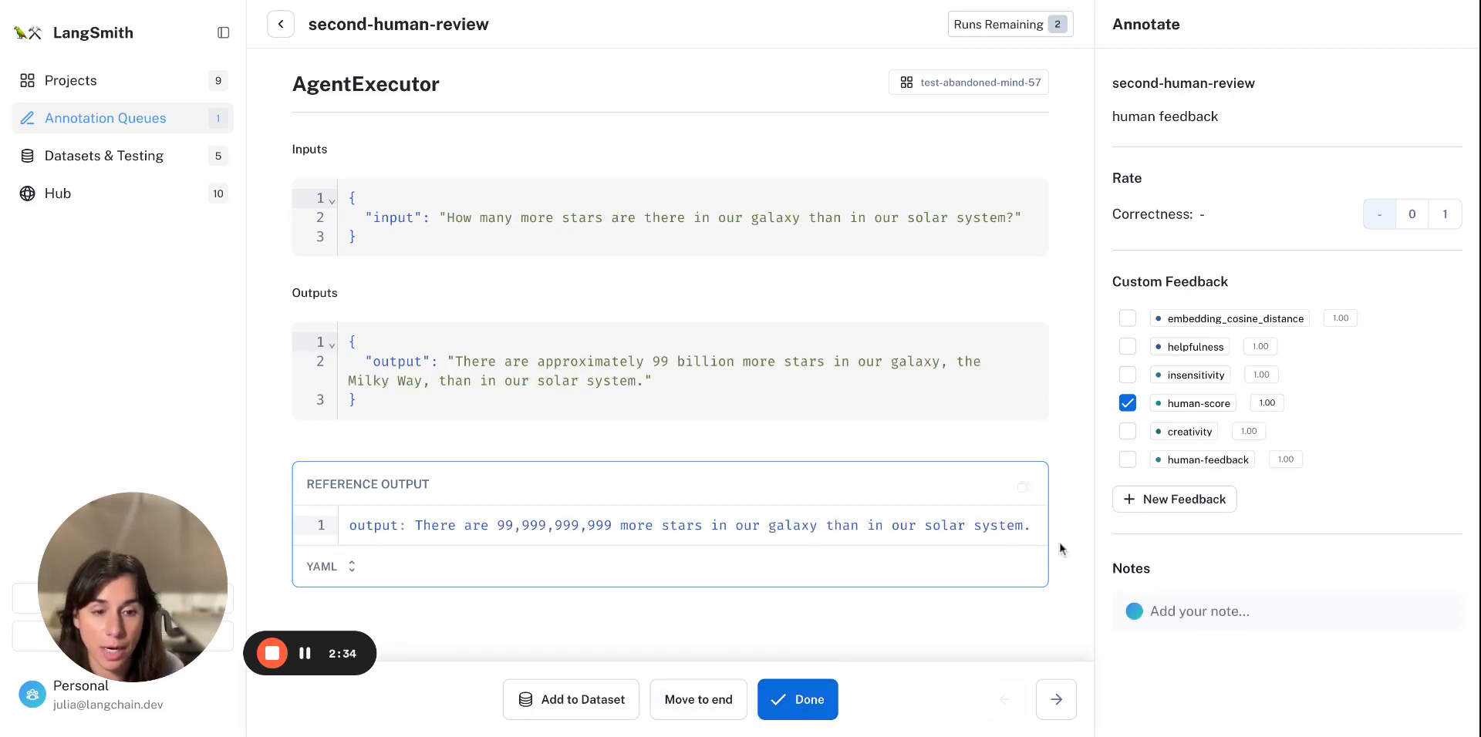
# Step: Clear the galaxy-stars run's human-score, rate it creativity 3, and finish it to reach the Sun-age run
pyautogui.click(1126, 402)
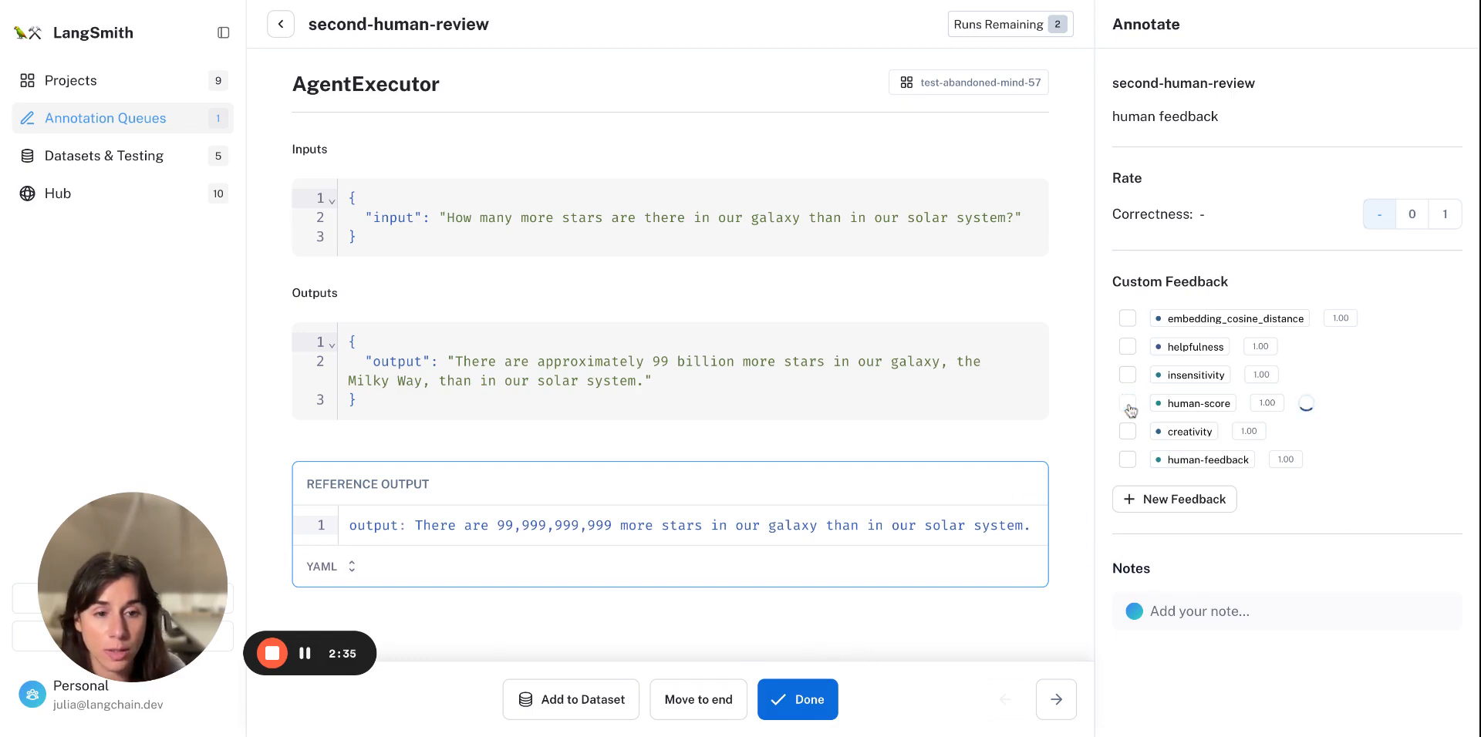
pyautogui.click(1174, 500)
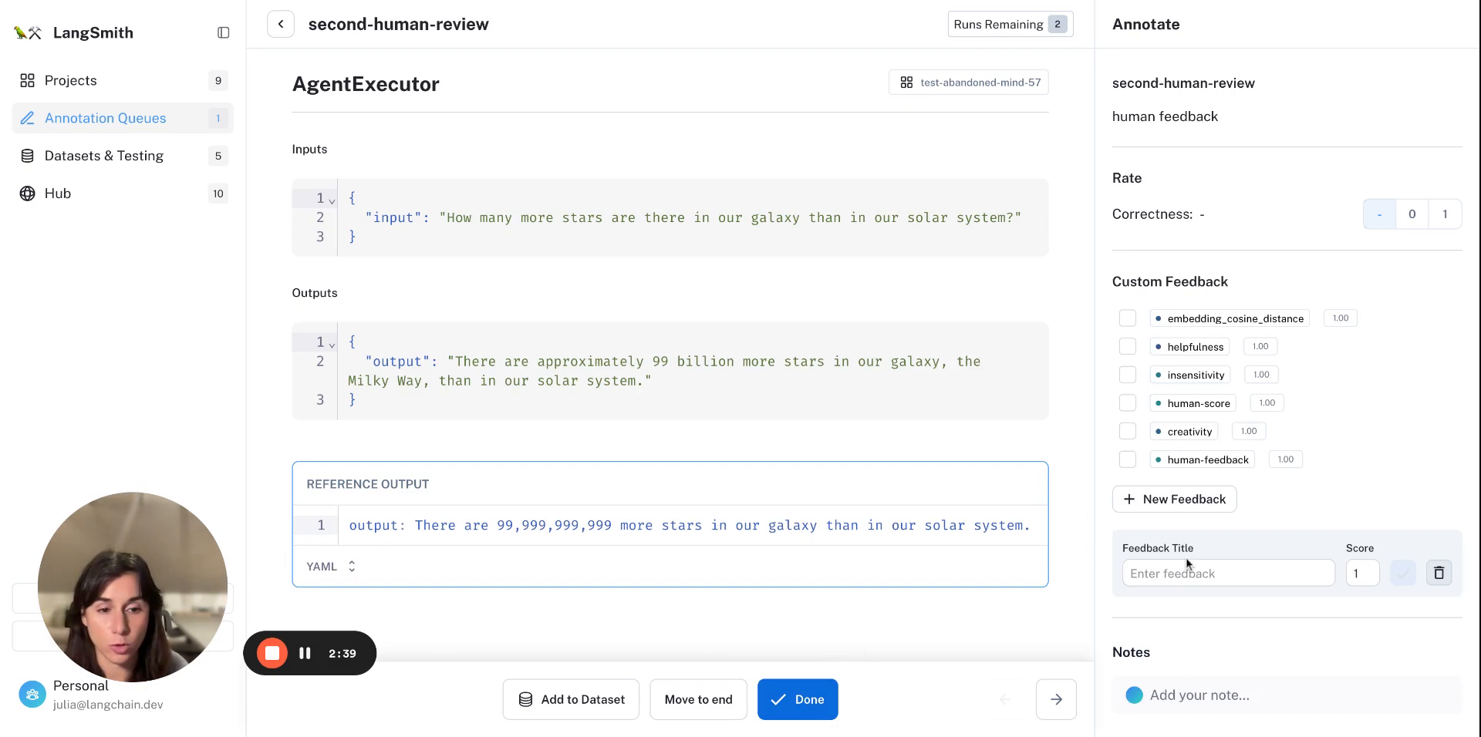
pyautogui.write('create')
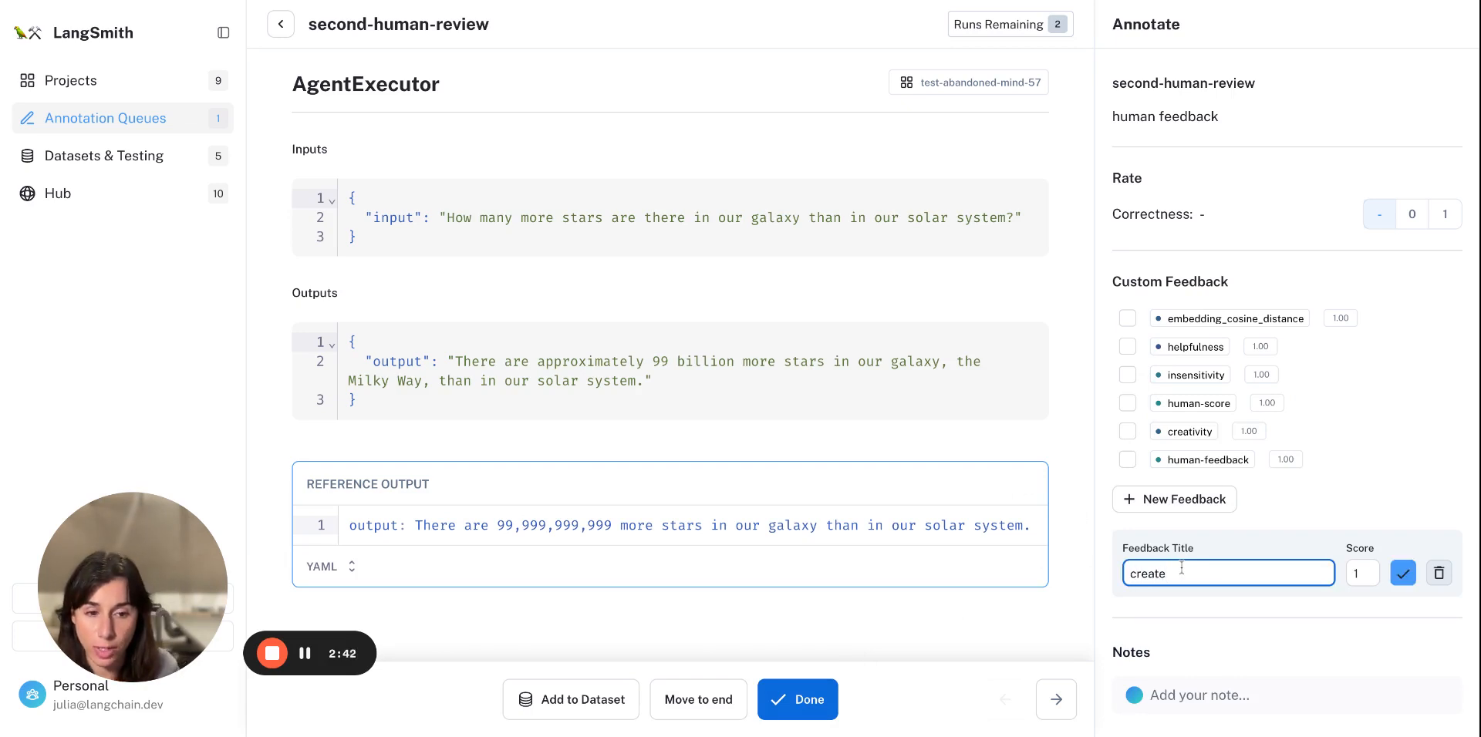
pyautogui.write('creativity')
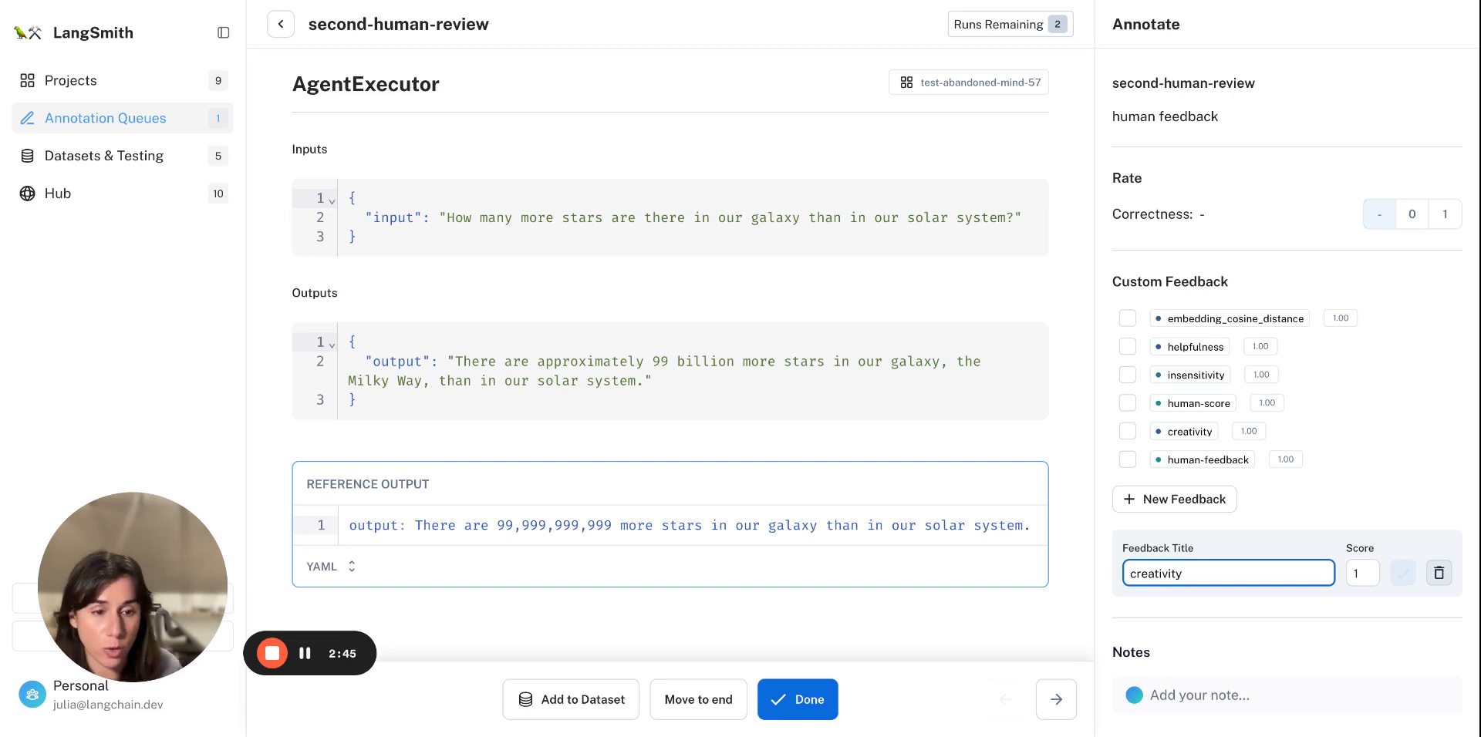
pyautogui.click(1362, 574)
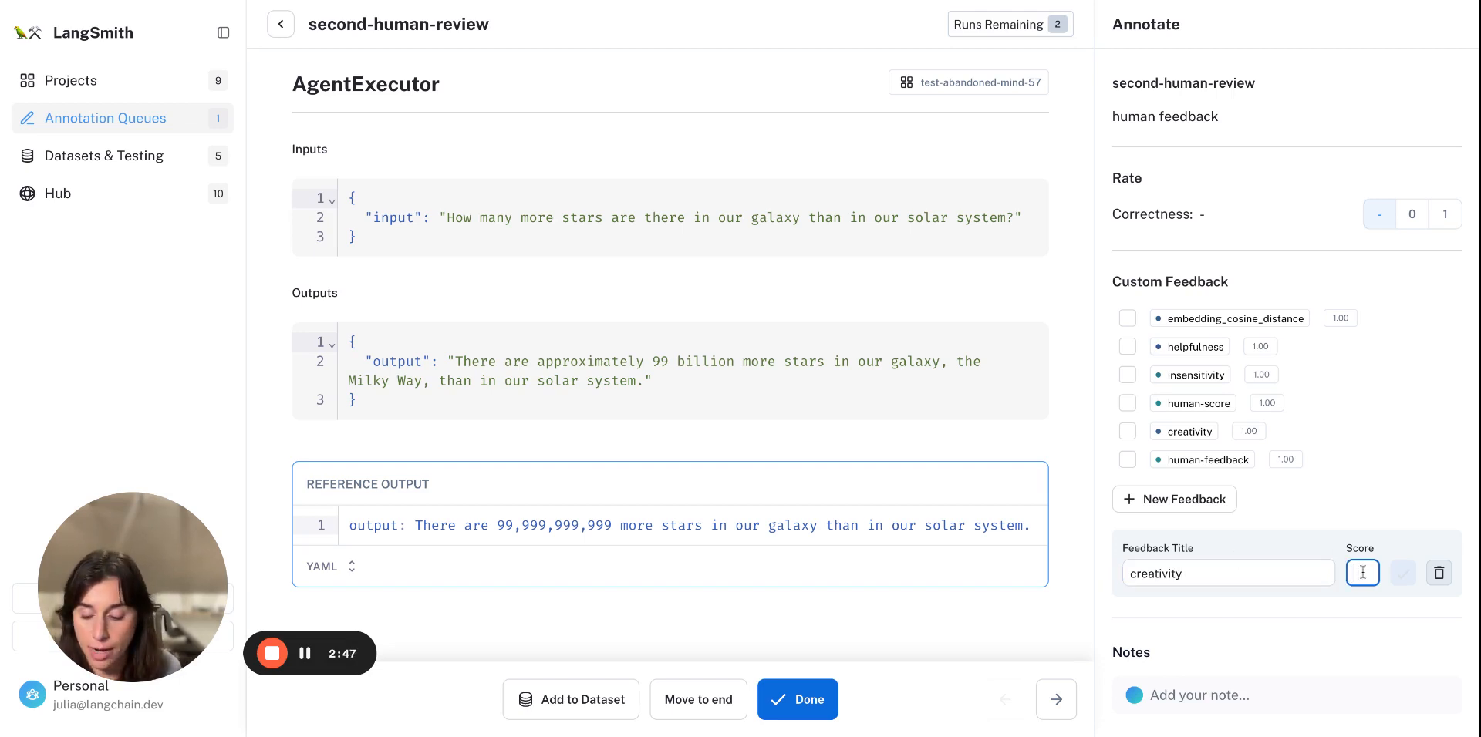
pyautogui.write('3')
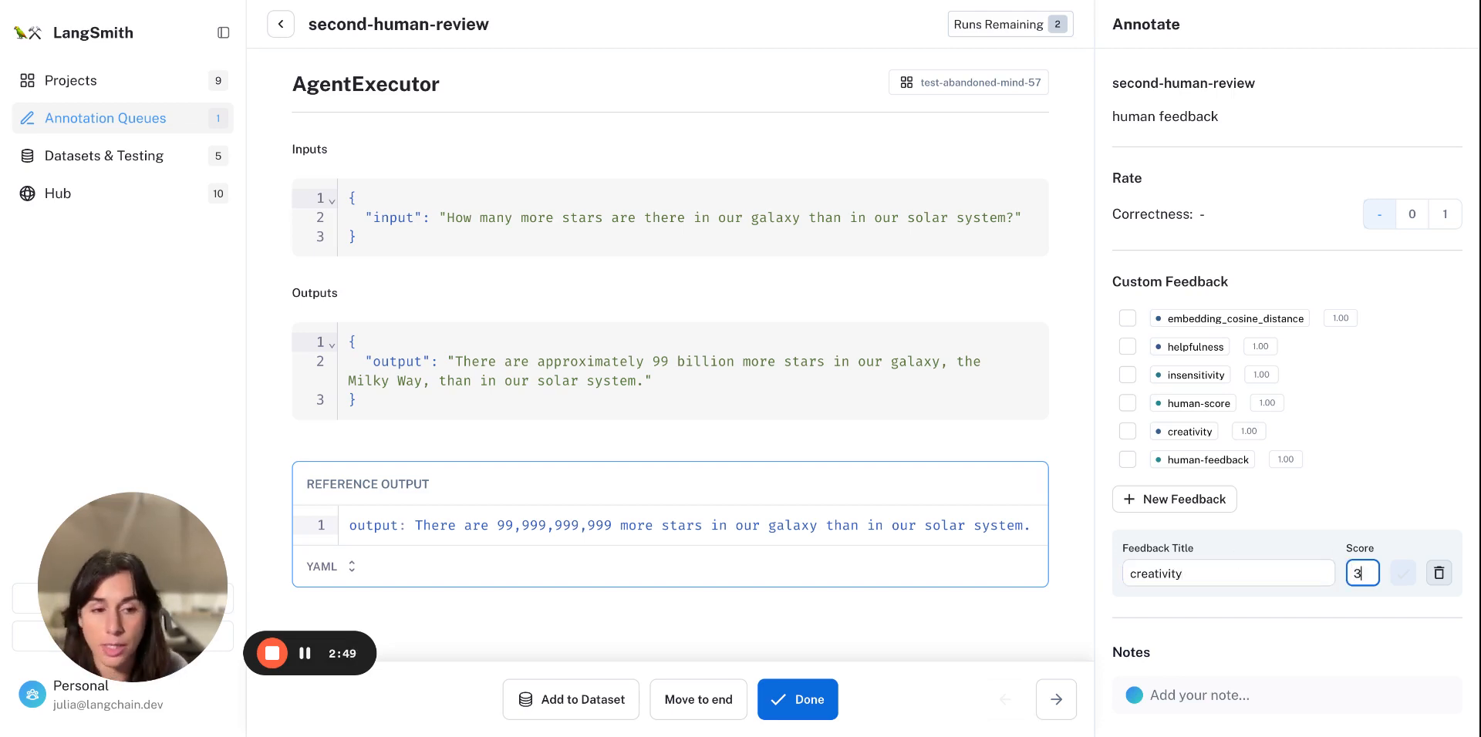
pyautogui.click(798, 700)
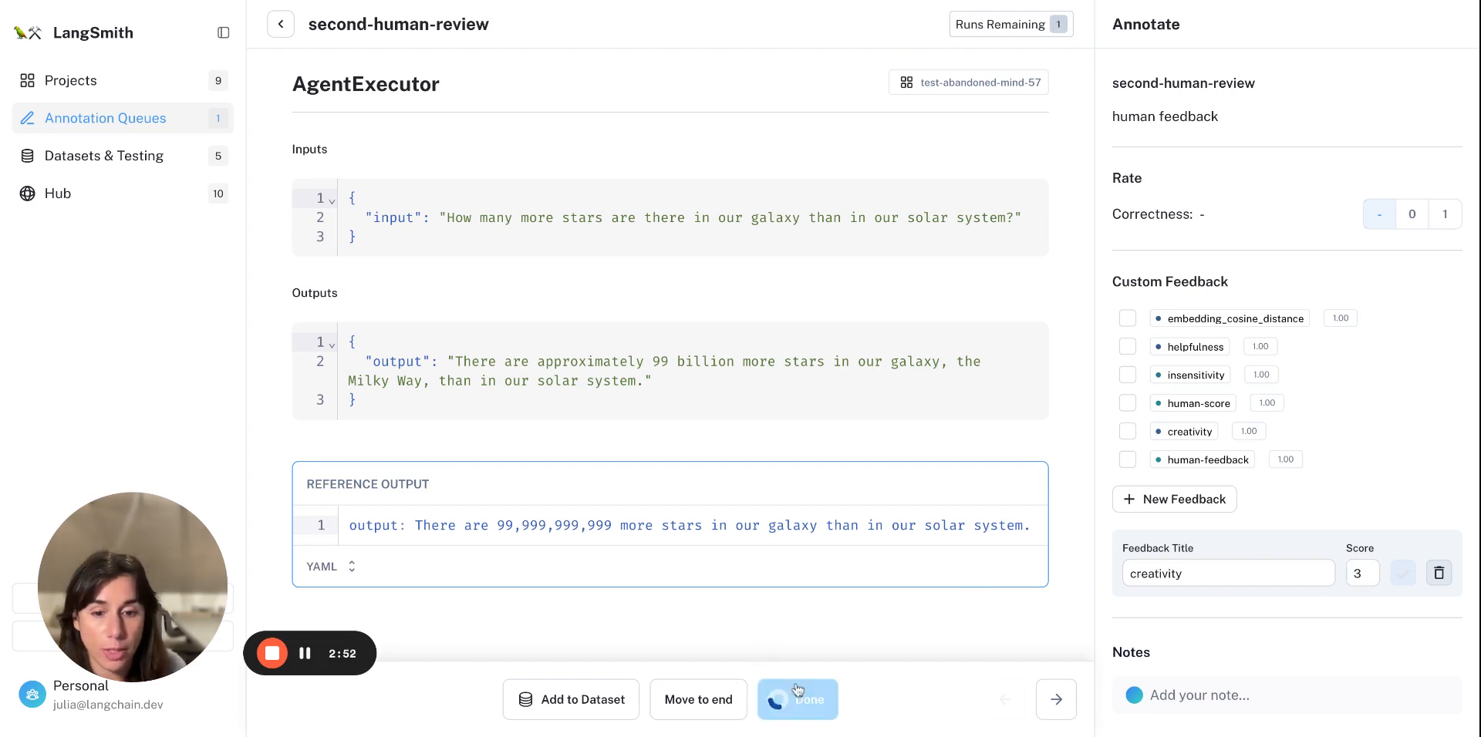
pyautogui.click(796, 700)
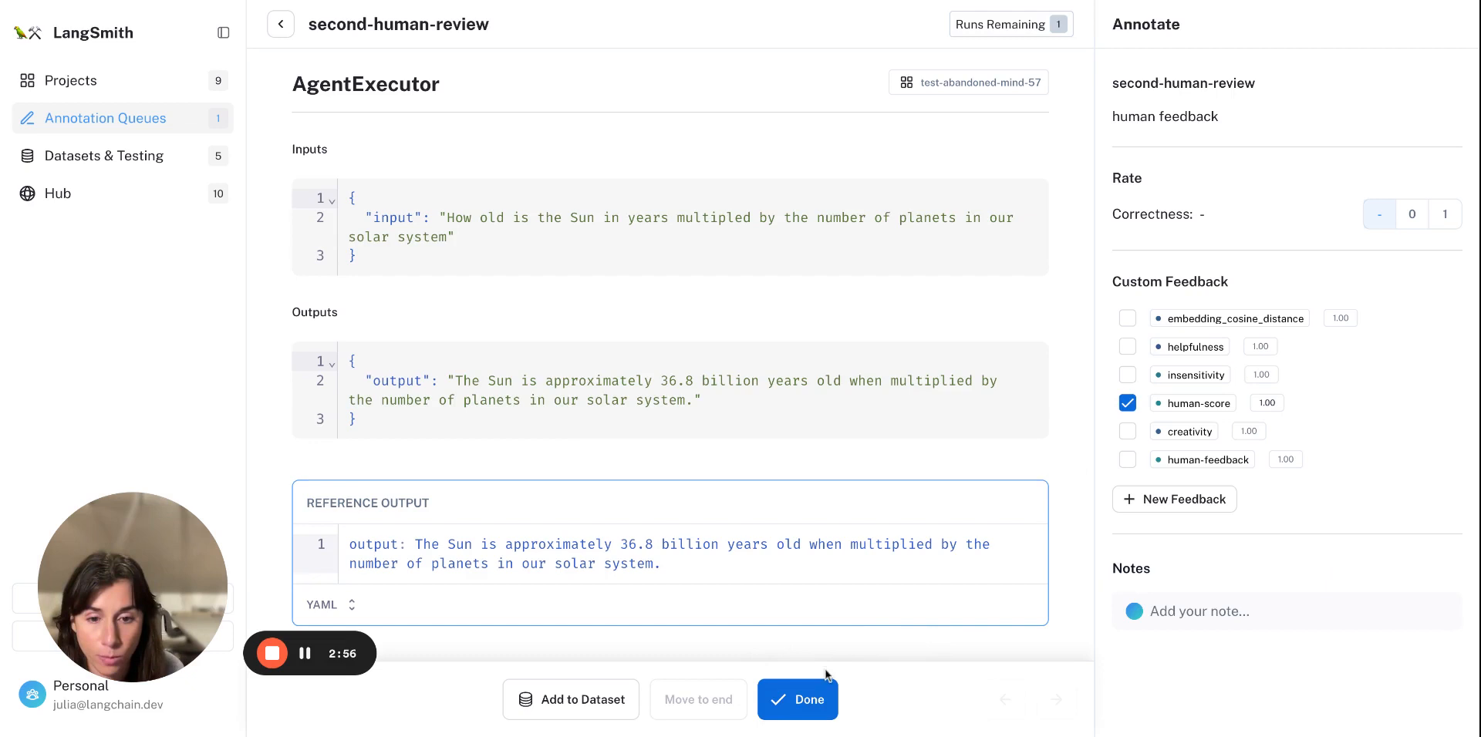
# Step: Mark the final Sun-age run done so the queue shows 'You're all caught up'
pyautogui.click(797, 701)
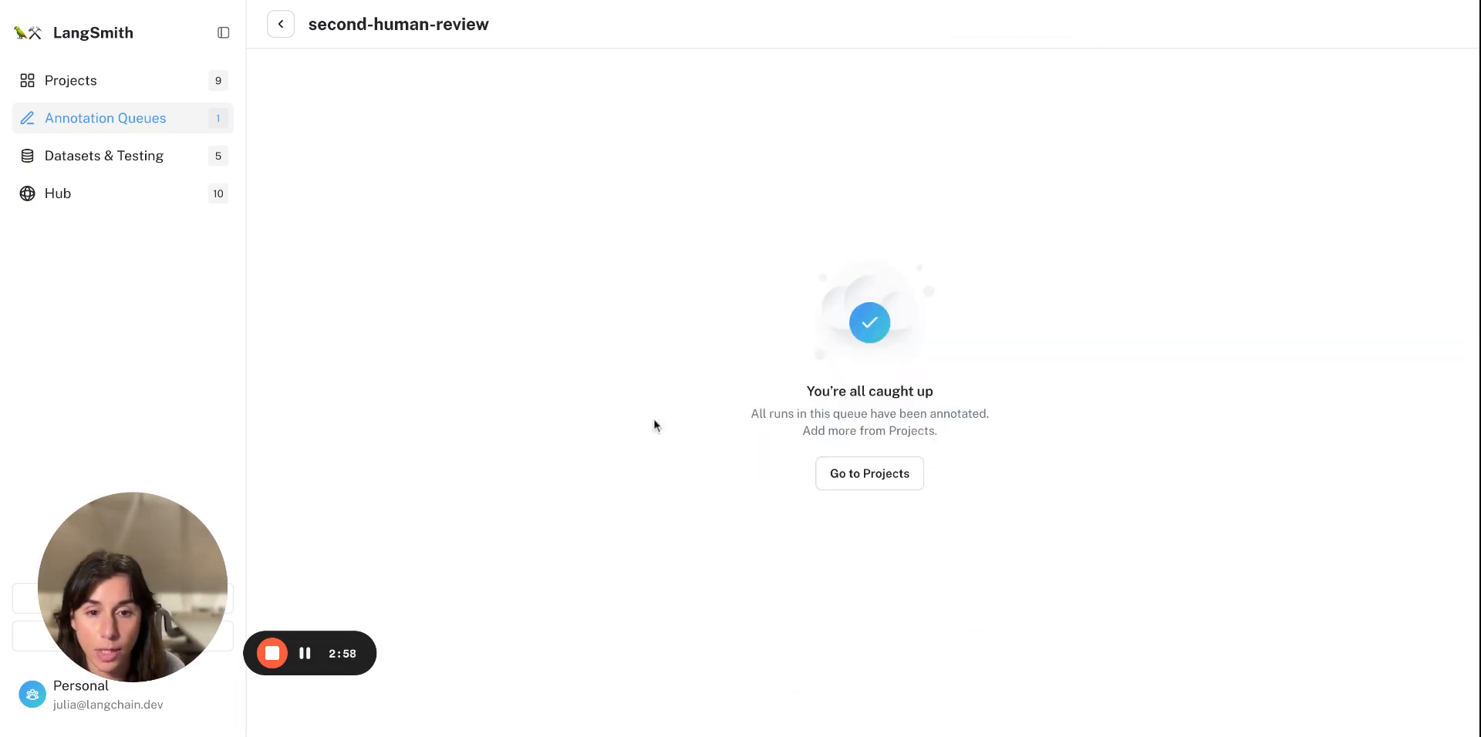
pyautogui.moveTo(1078, 504)
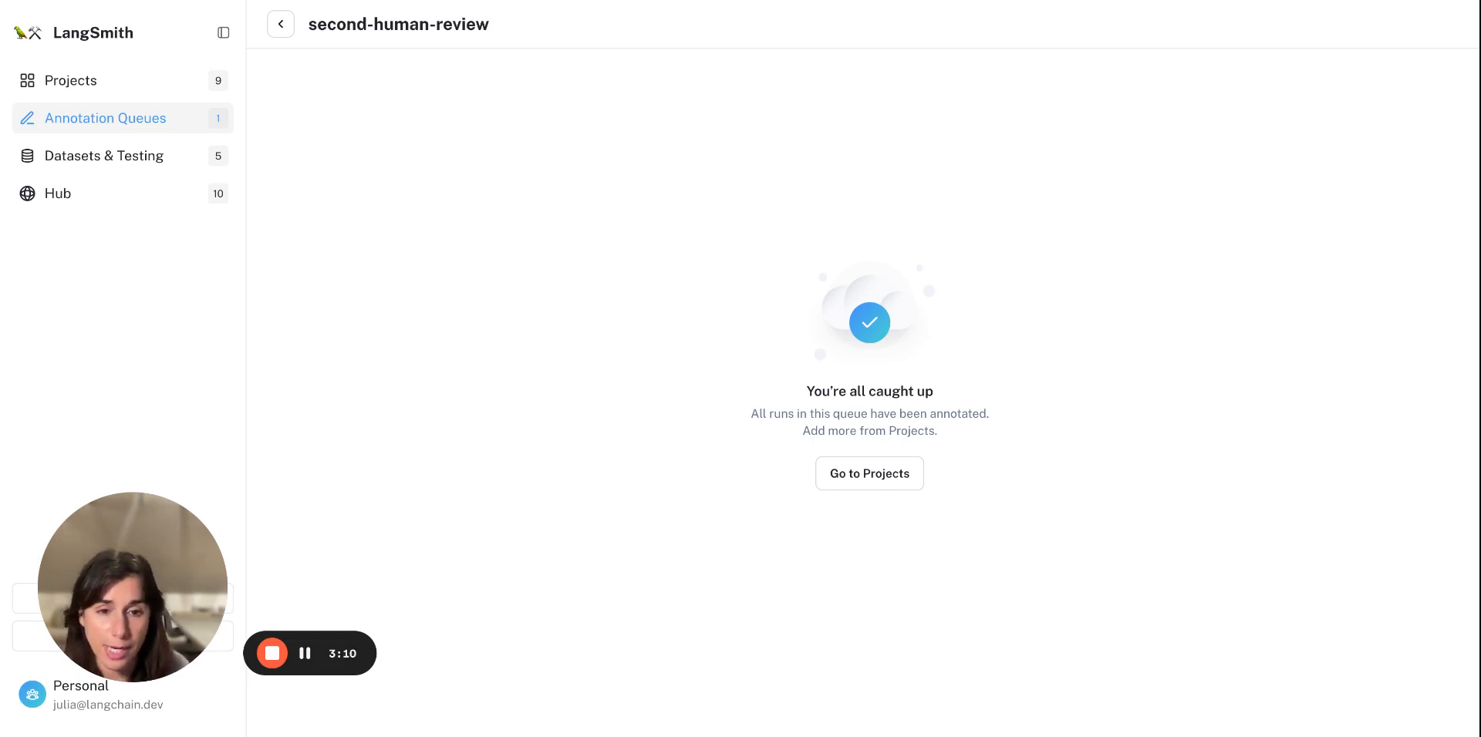
pyautogui.moveTo(333, 535)
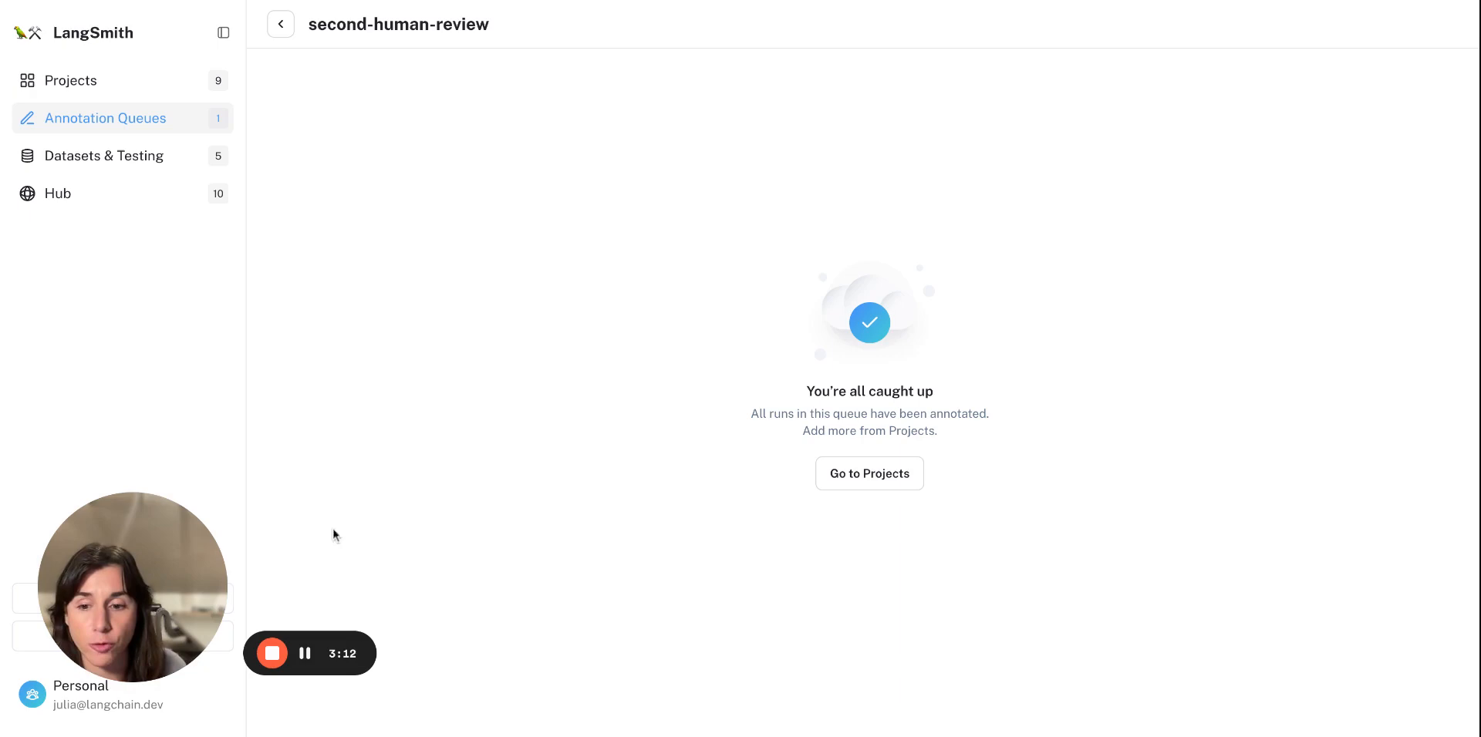